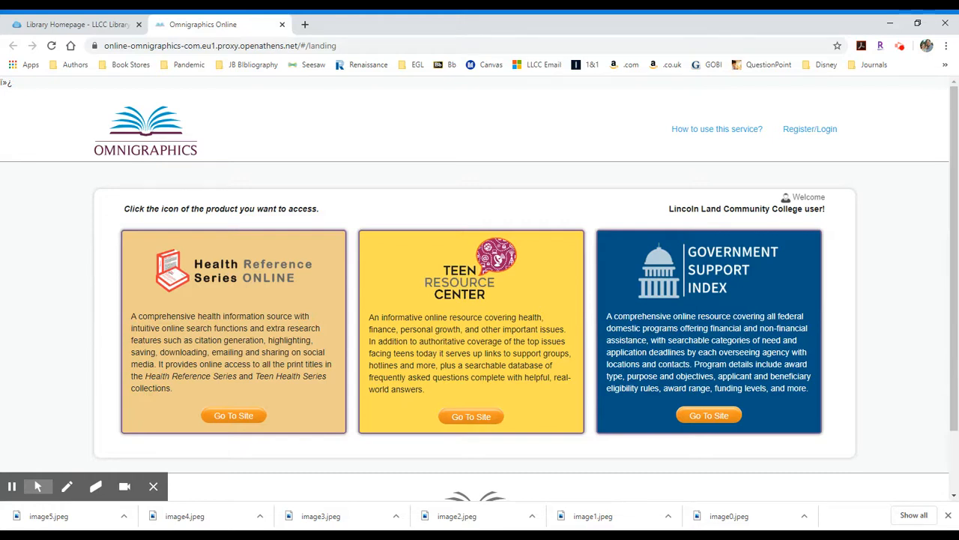
mouse_move(387, 231)
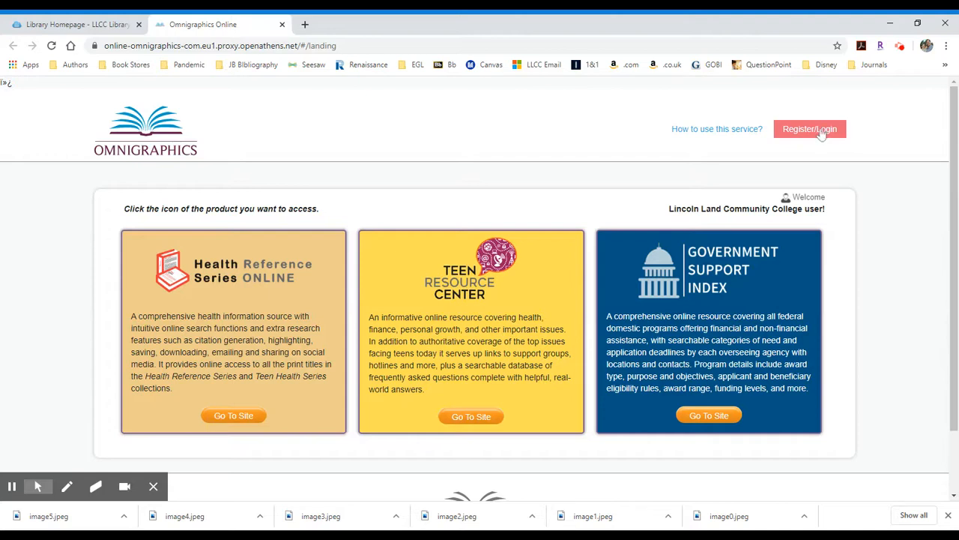
mouse_move(876, 151)
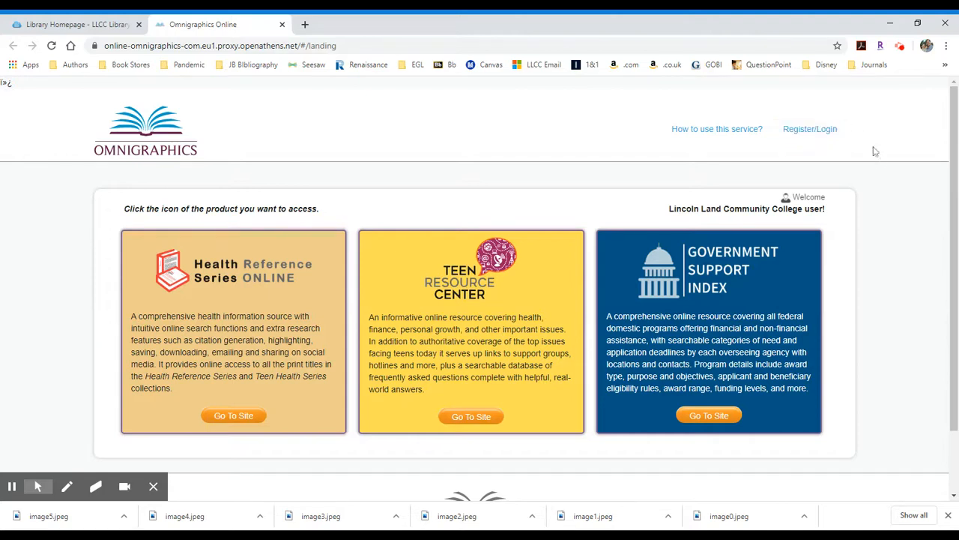
mouse_move(809, 128)
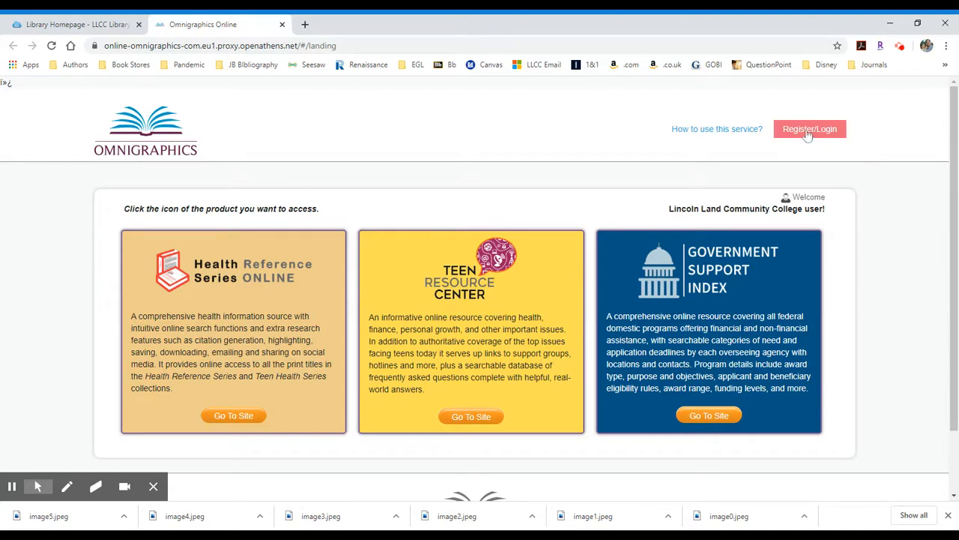
Sign in to Omnigraphics Online with the returning user's email and password
click(809, 129)
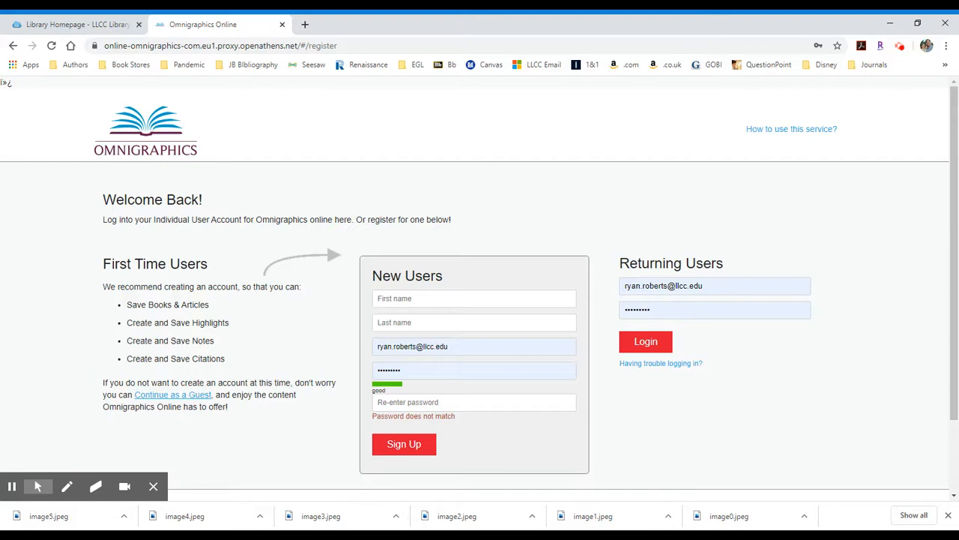
mouse_move(646, 342)
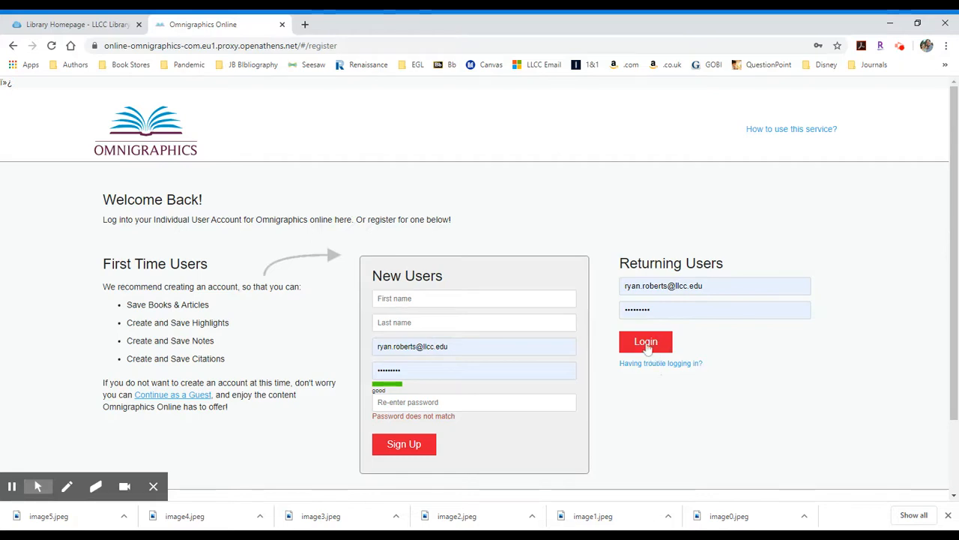
click(645, 342)
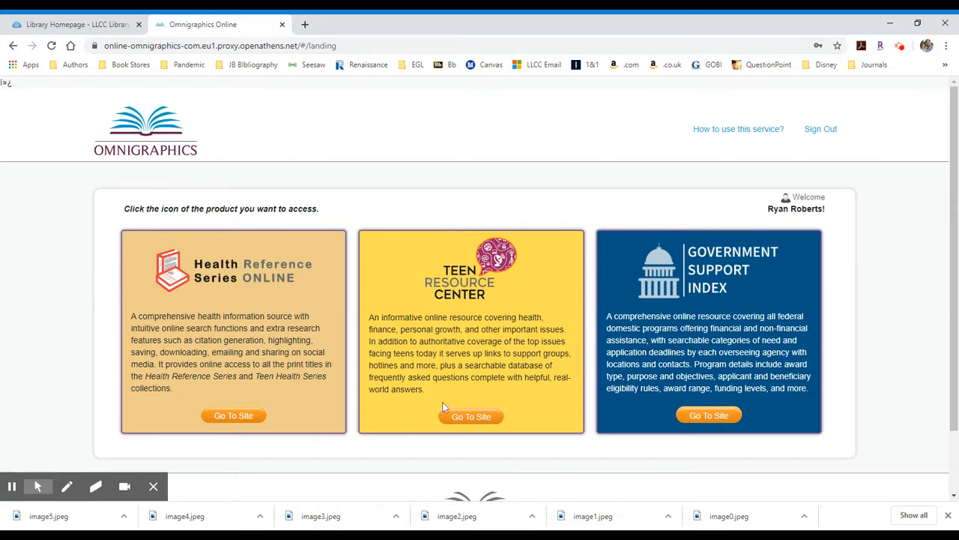
mouse_move(239, 426)
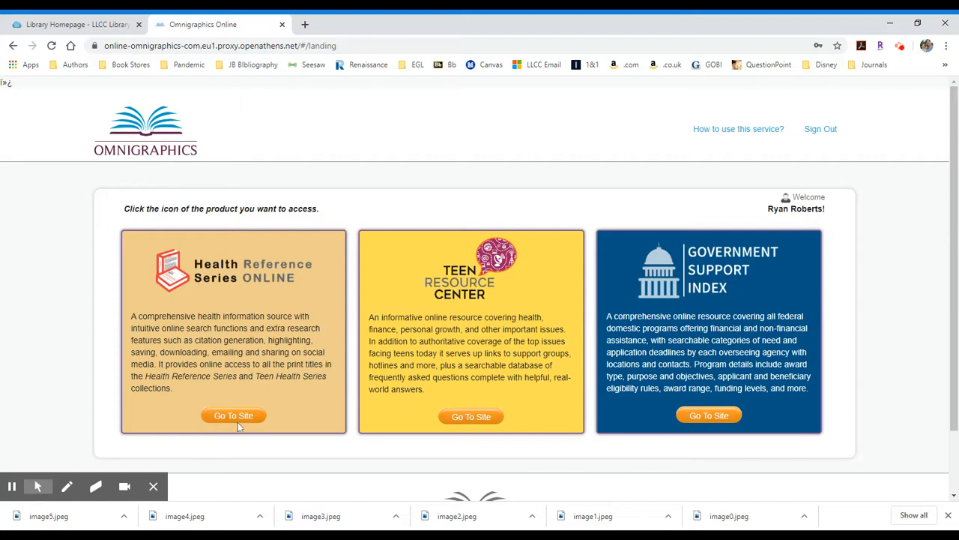
Enter the Health Reference Series Online collection and expand its Titles Available list
click(234, 415)
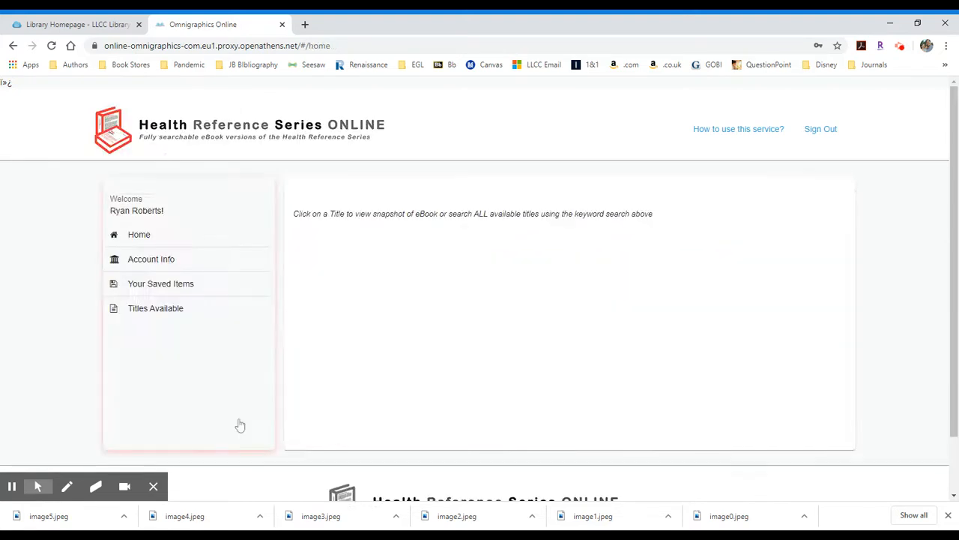
click(156, 309)
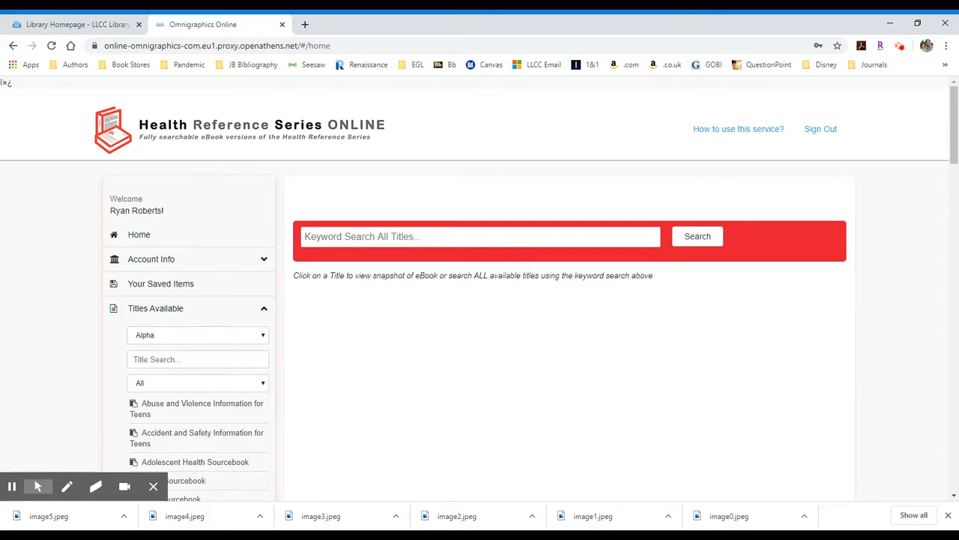
mouse_move(183, 354)
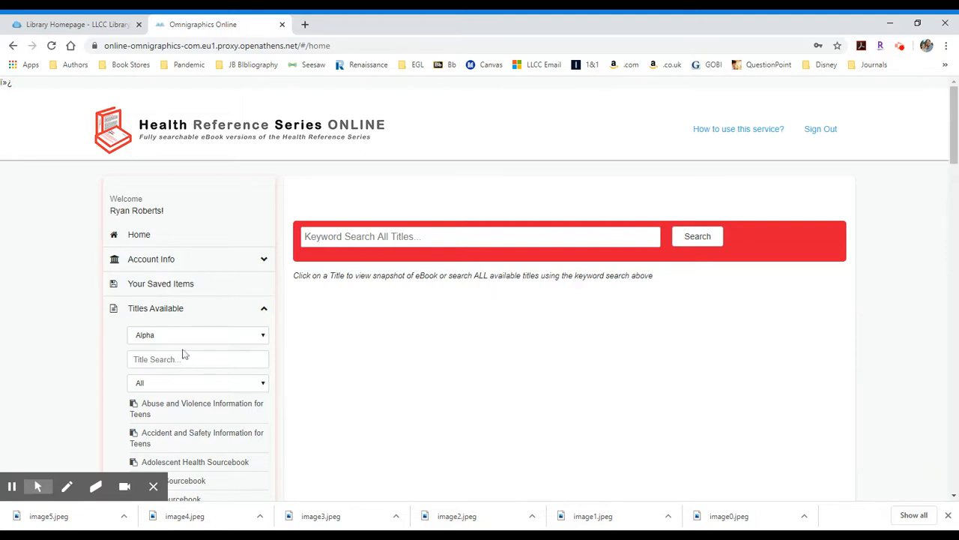
Scroll the alphabetical sourcebook list from Abuse and Violence through Stroke and back to the top
scroll(down, 3)
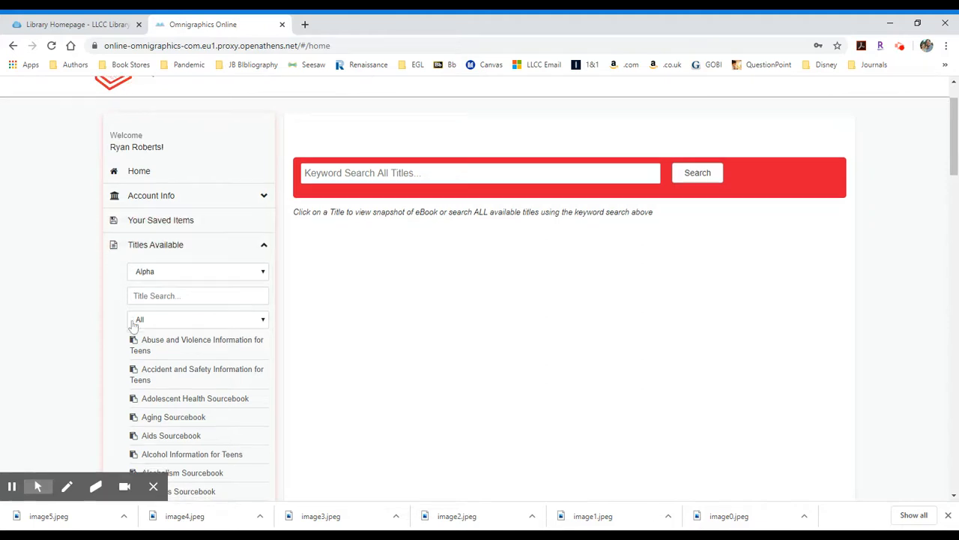
scroll(down, 3)
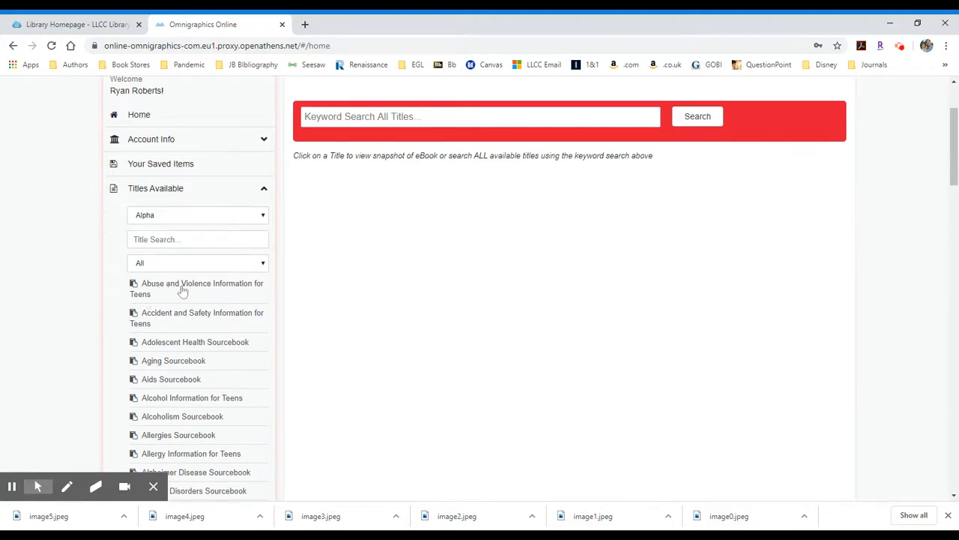
scroll(down, 3)
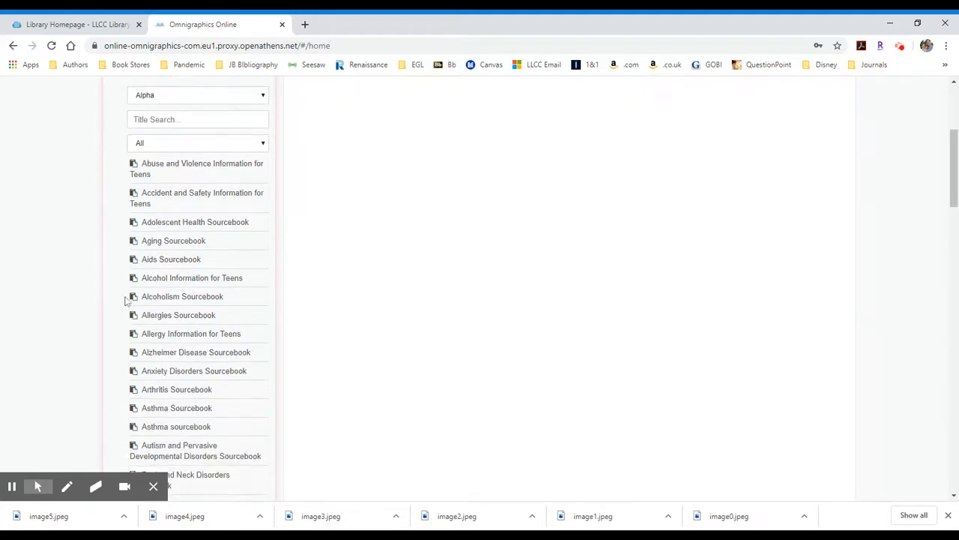
scroll(down, 3)
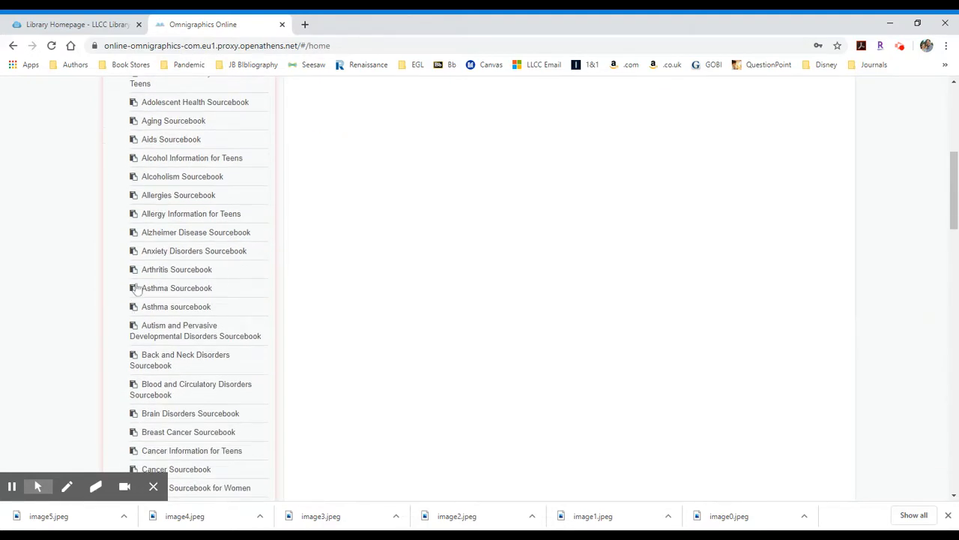
scroll(down, 3)
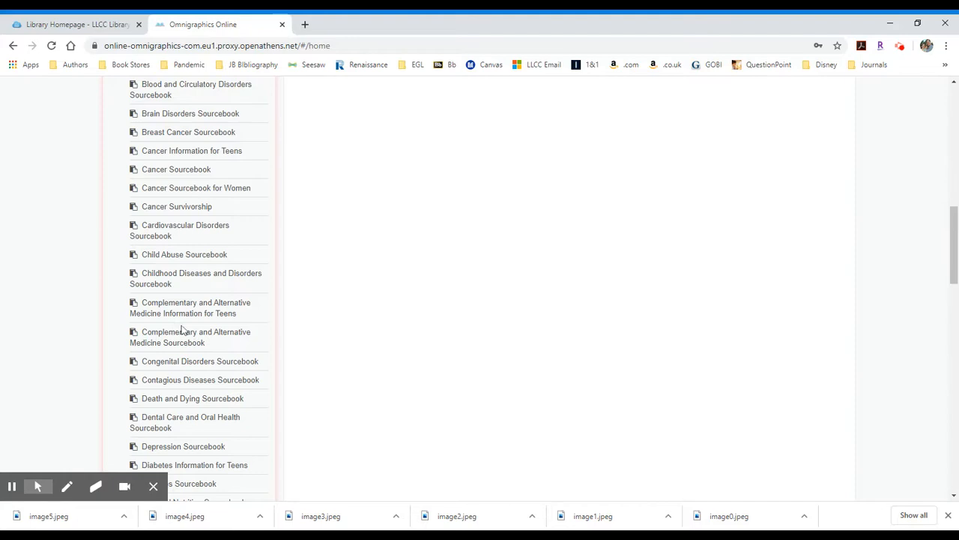
scroll(down, 3)
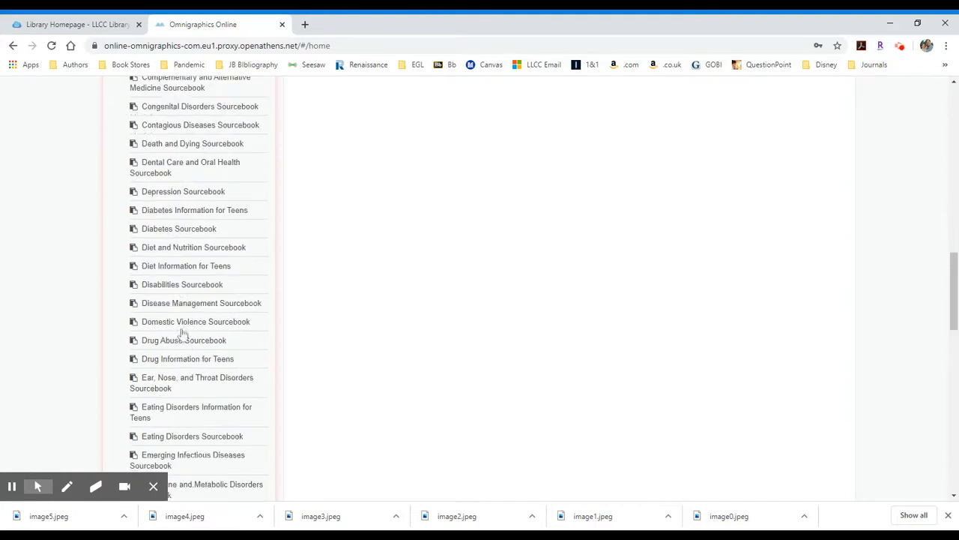
scroll(down, 3)
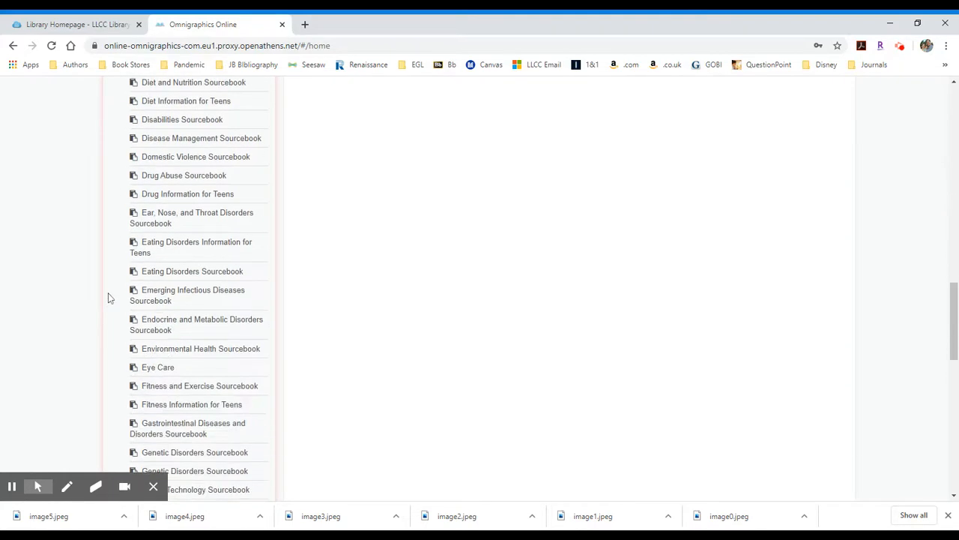
scroll(down, 3)
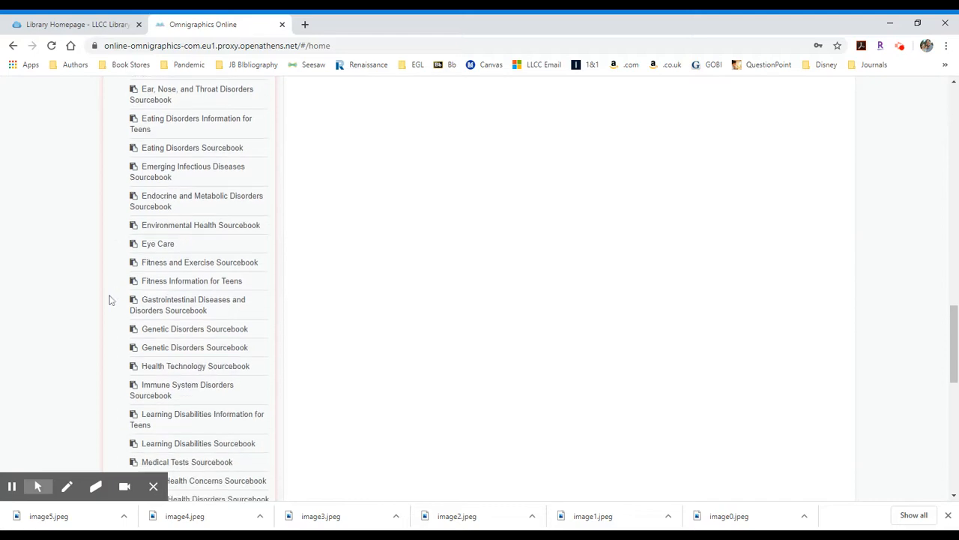
scroll(down, 3)
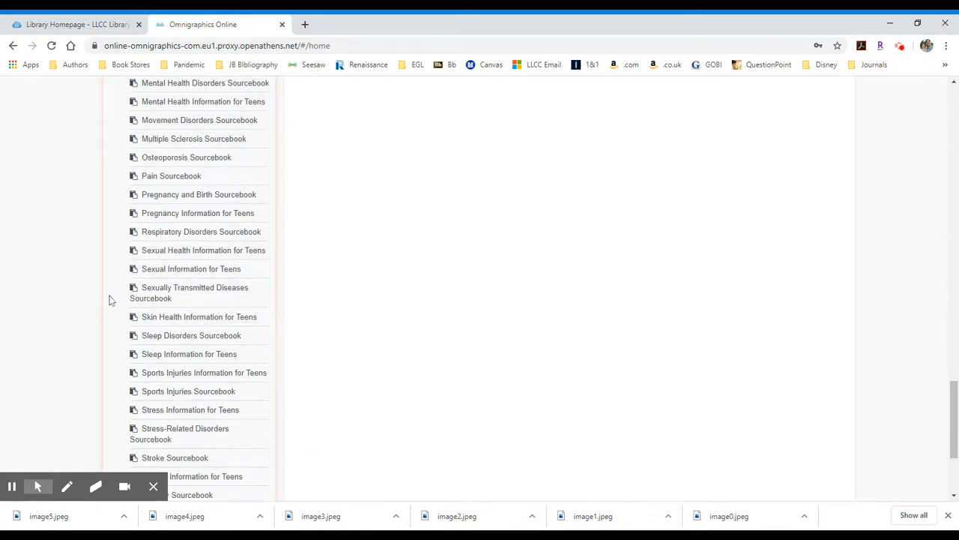
scroll(down, 3)
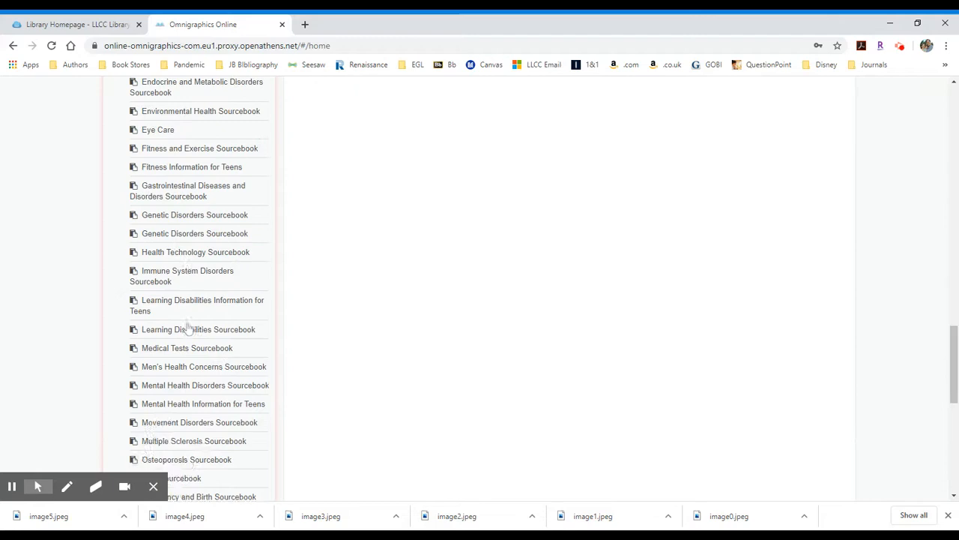
scroll(up, 3)
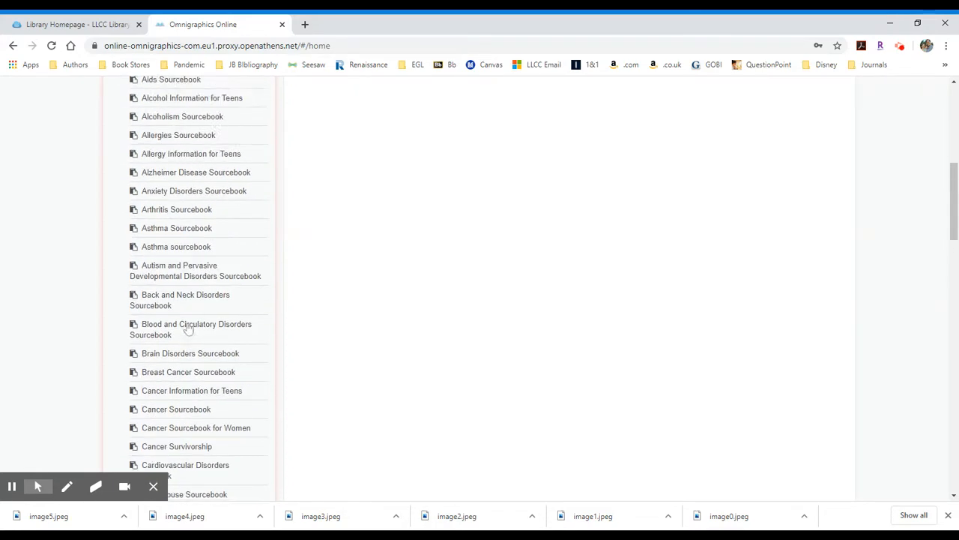
scroll(up, 3)
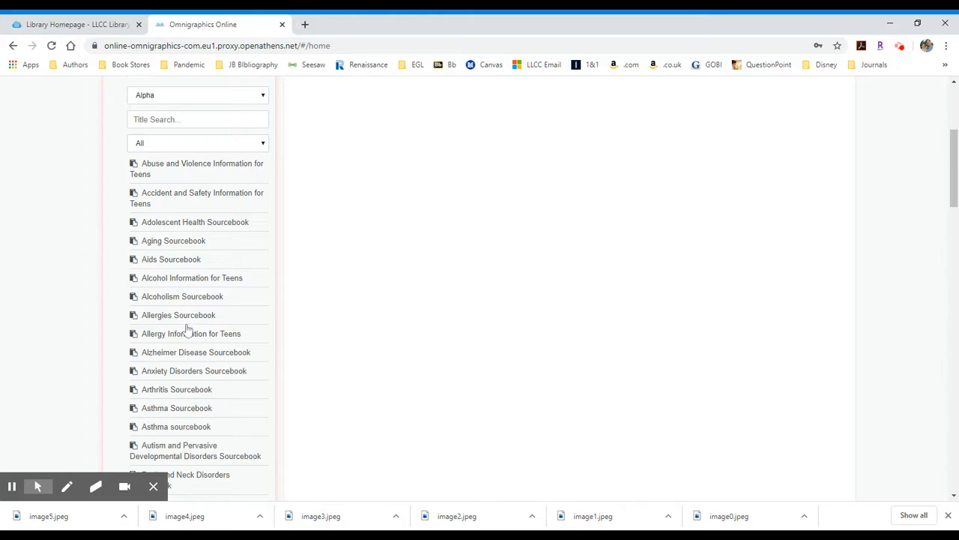
mouse_move(171, 318)
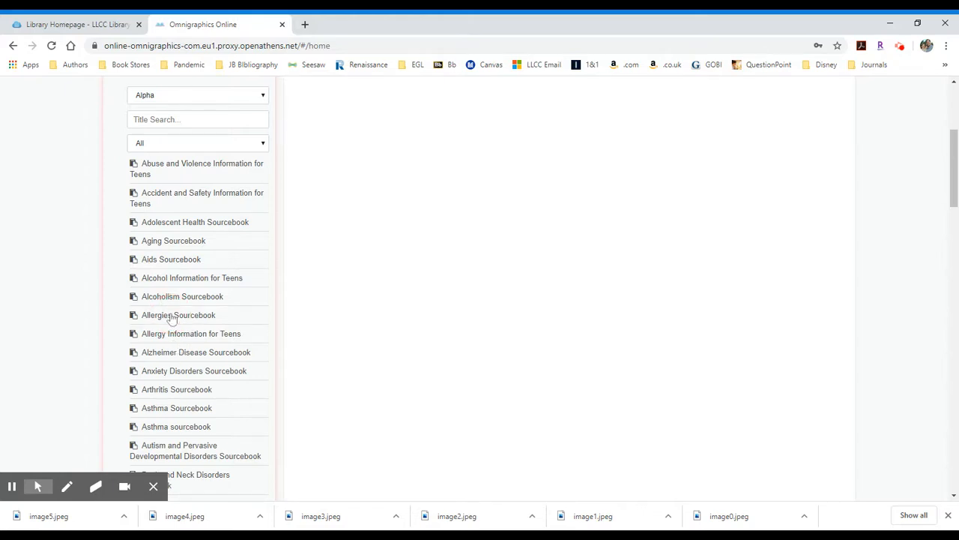
mouse_move(521, 314)
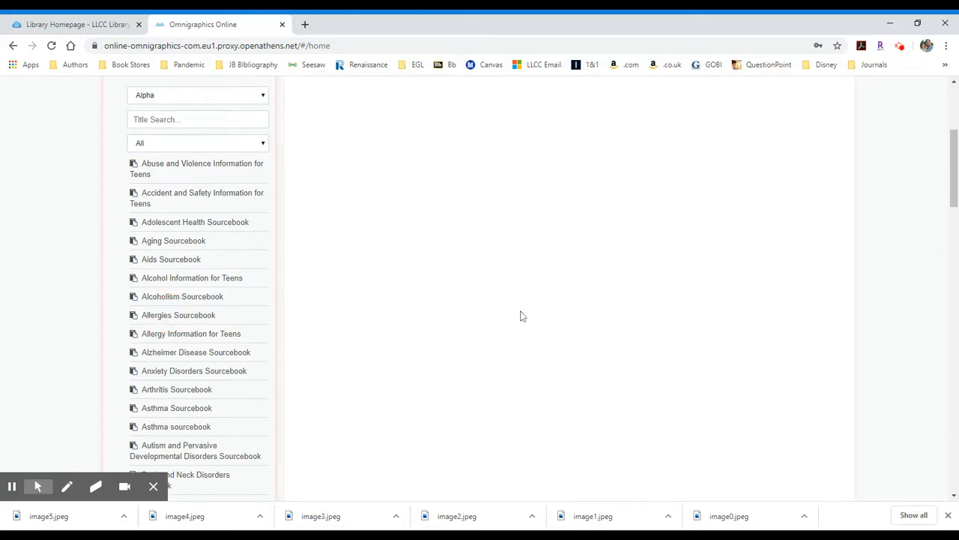
Show the Allergies Sourcebook title page with its description and table of contents
click(179, 314)
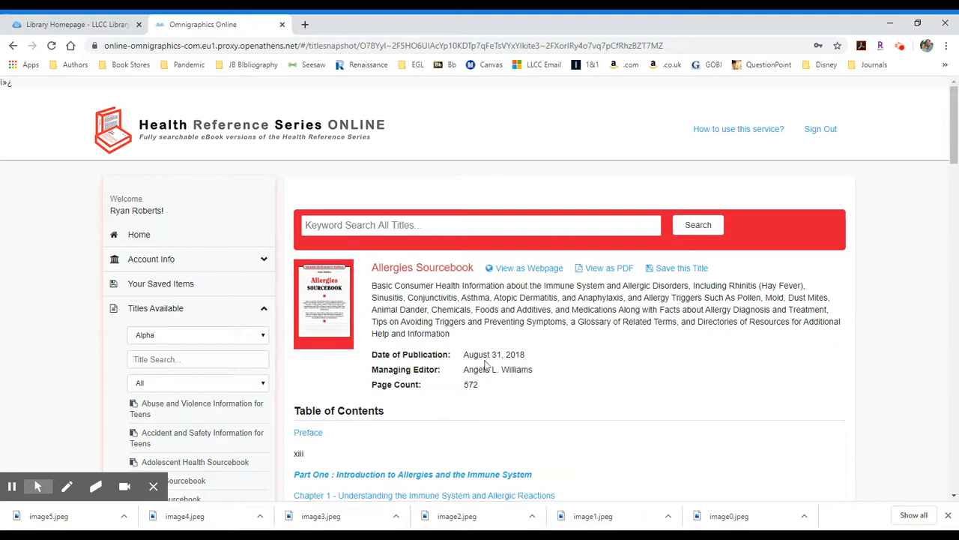
scroll(down, 3)
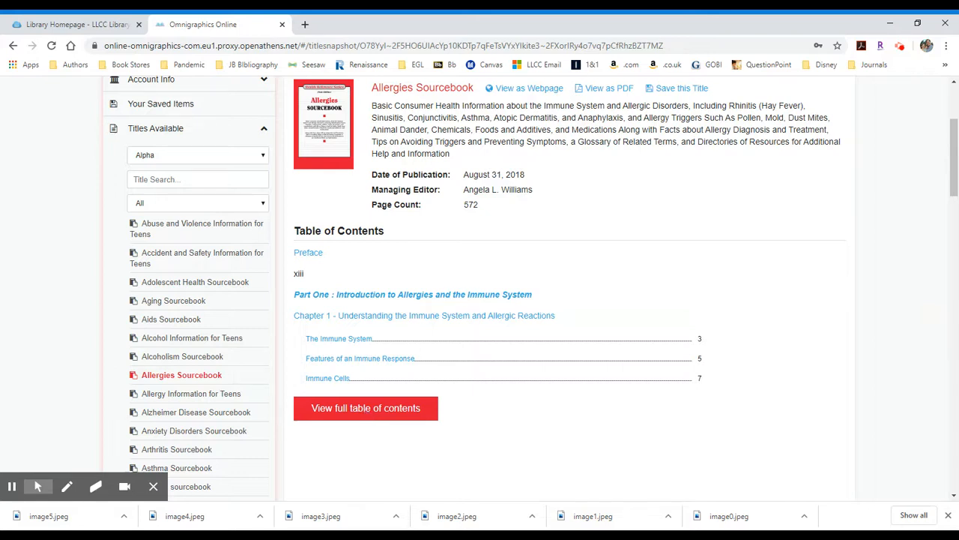
mouse_move(447, 411)
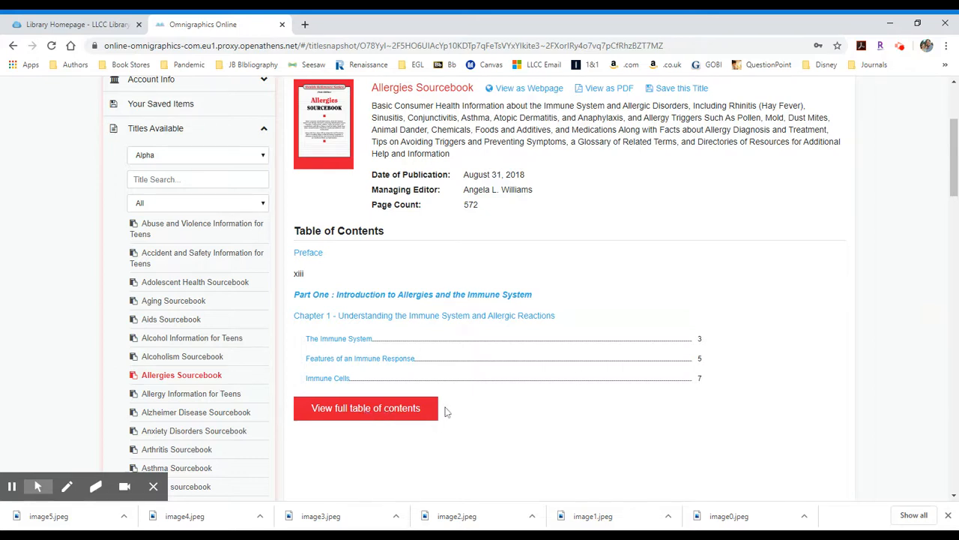
mouse_move(441, 408)
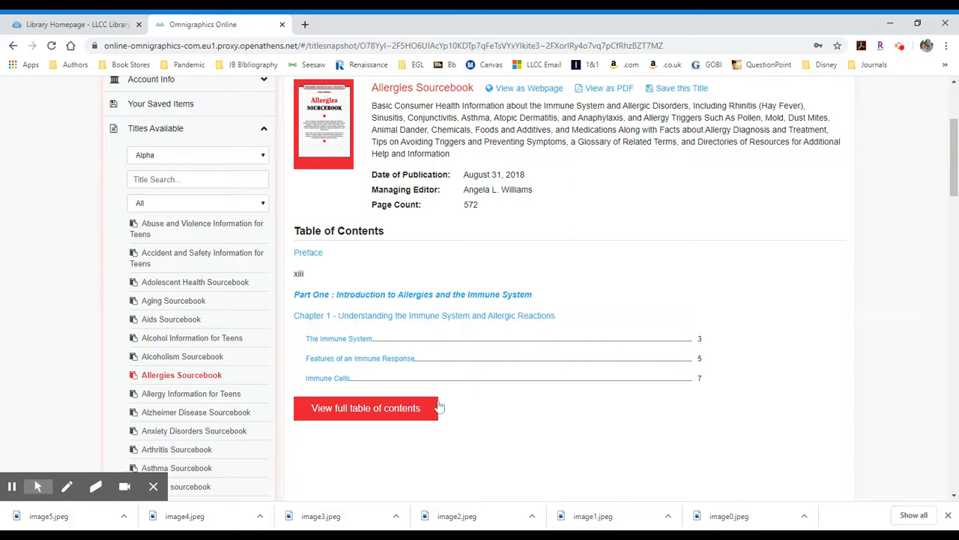
mouse_move(554, 425)
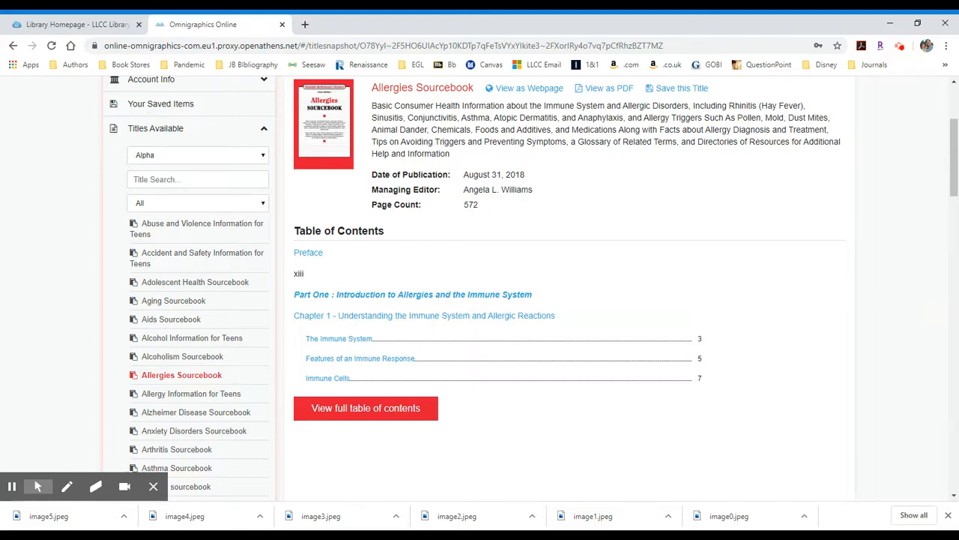
Expand the Allergies Sourcebook's full contents and browse from Part One to Chapter 6 on sinusitis
click(366, 408)
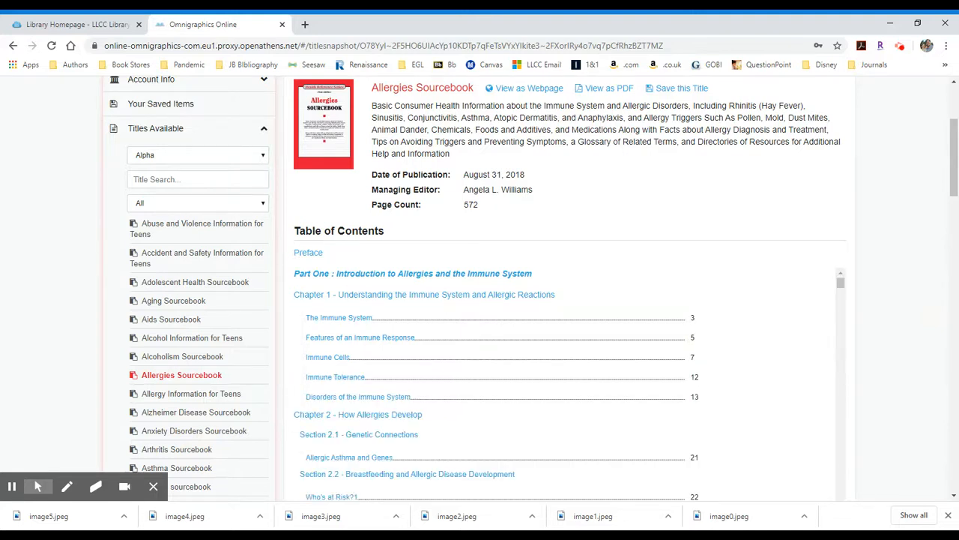
mouse_move(474, 396)
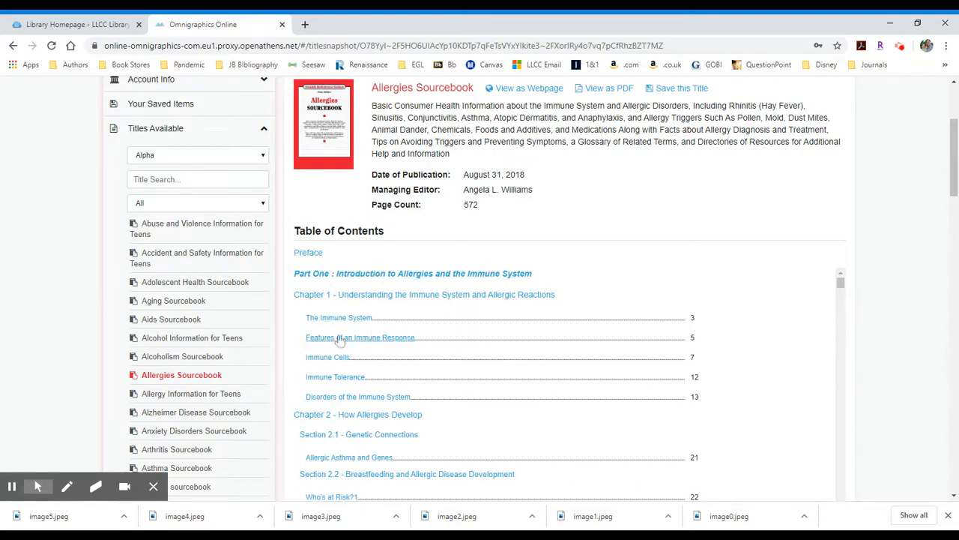
mouse_move(441, 313)
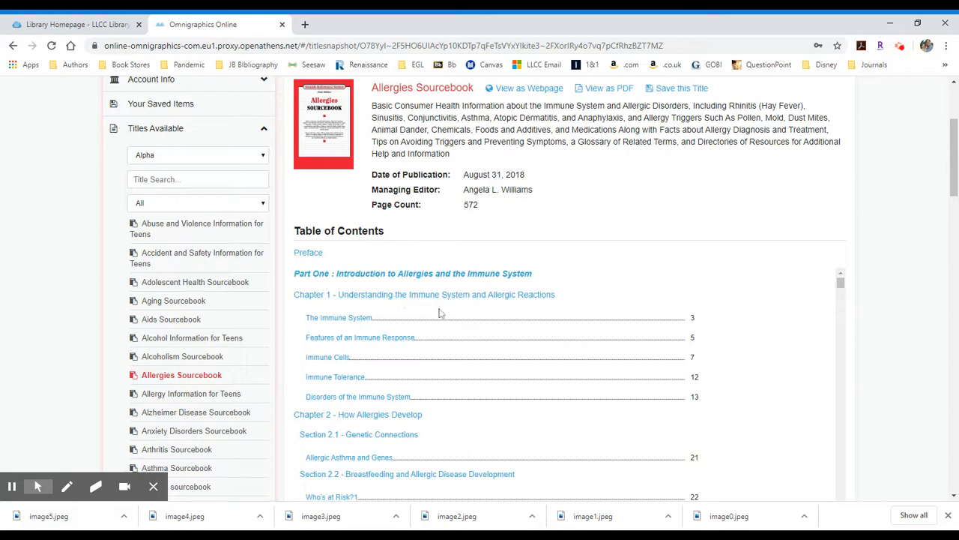
scroll(down, 3)
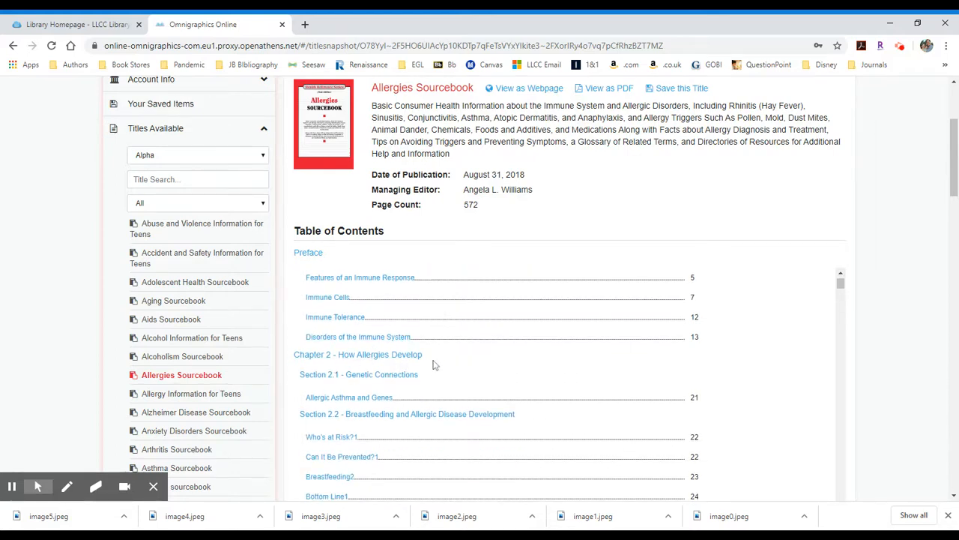
scroll(down, 3)
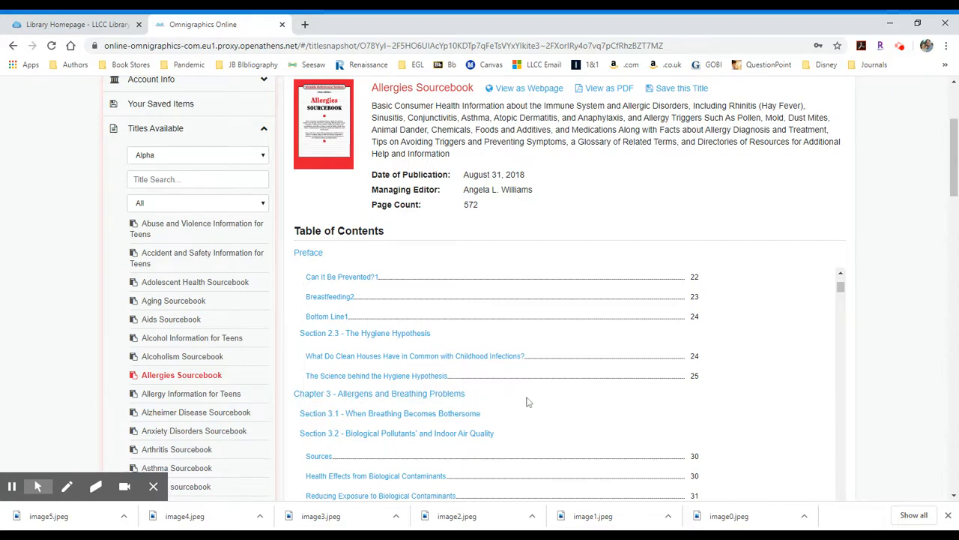
scroll(down, 3)
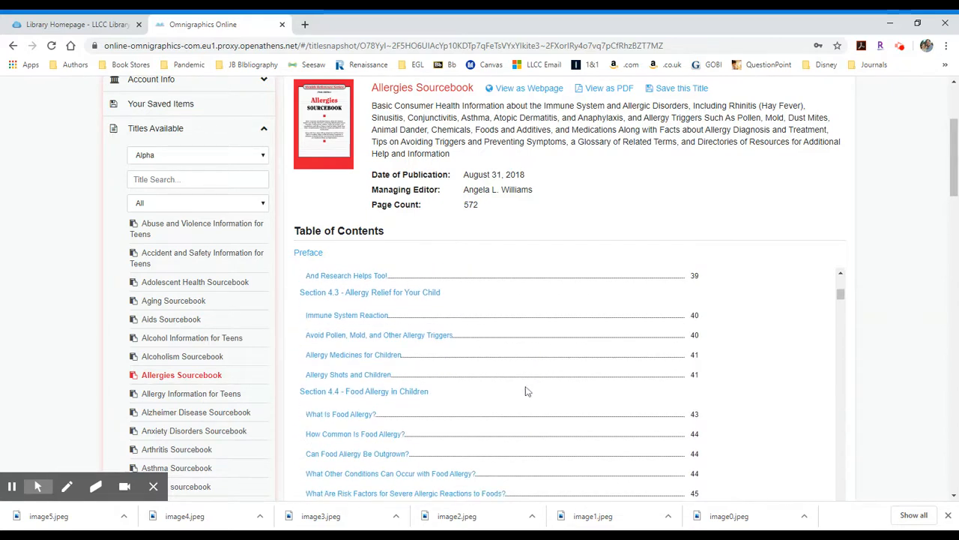
scroll(down, 3)
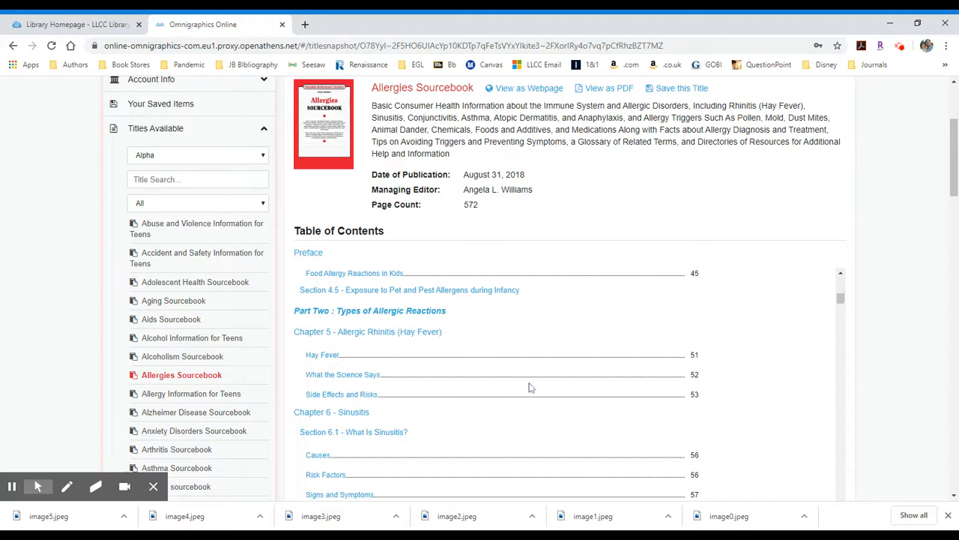
mouse_move(387, 344)
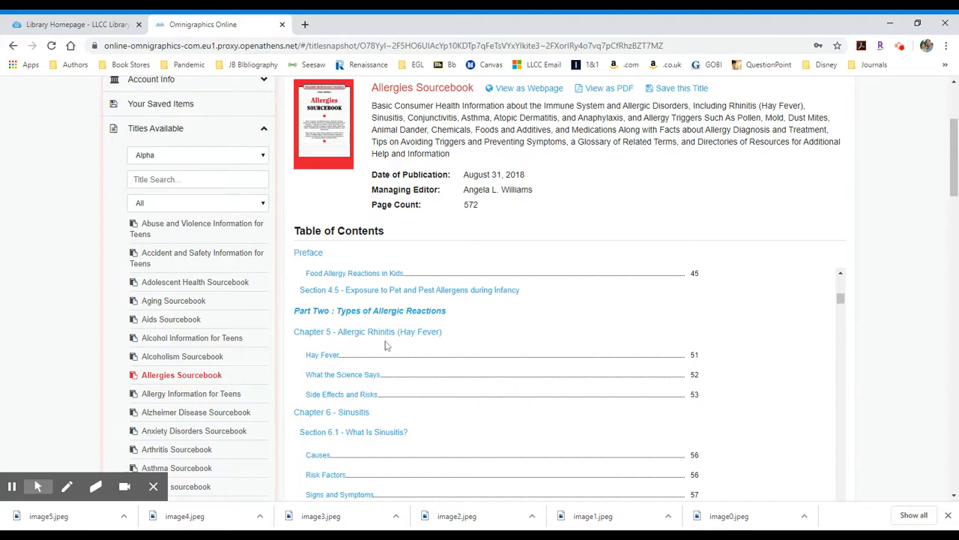
scroll(down, 3)
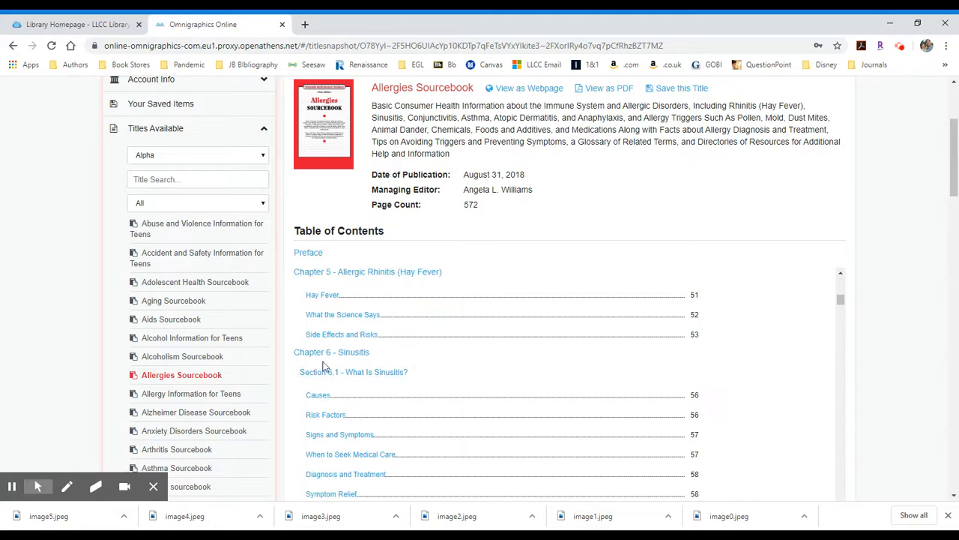
mouse_move(332, 352)
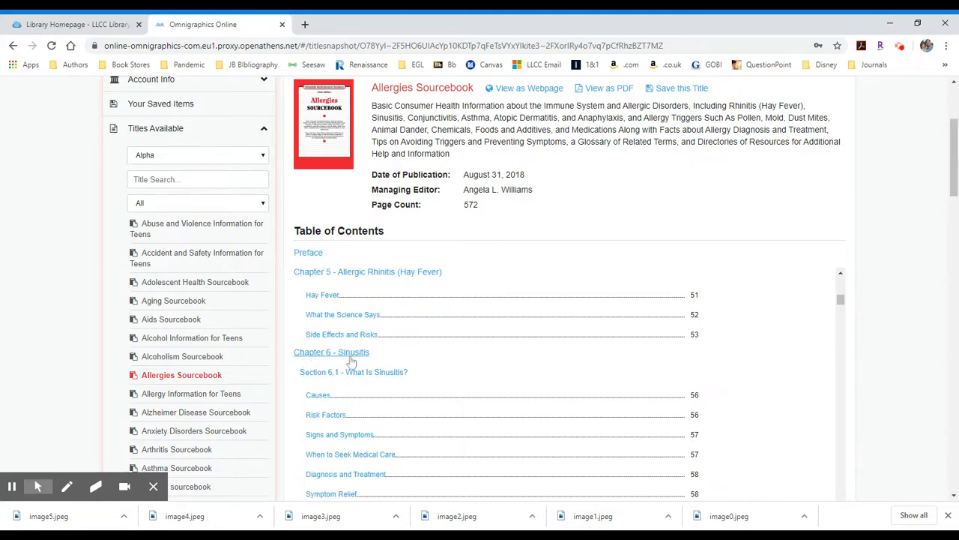
mouse_move(315, 417)
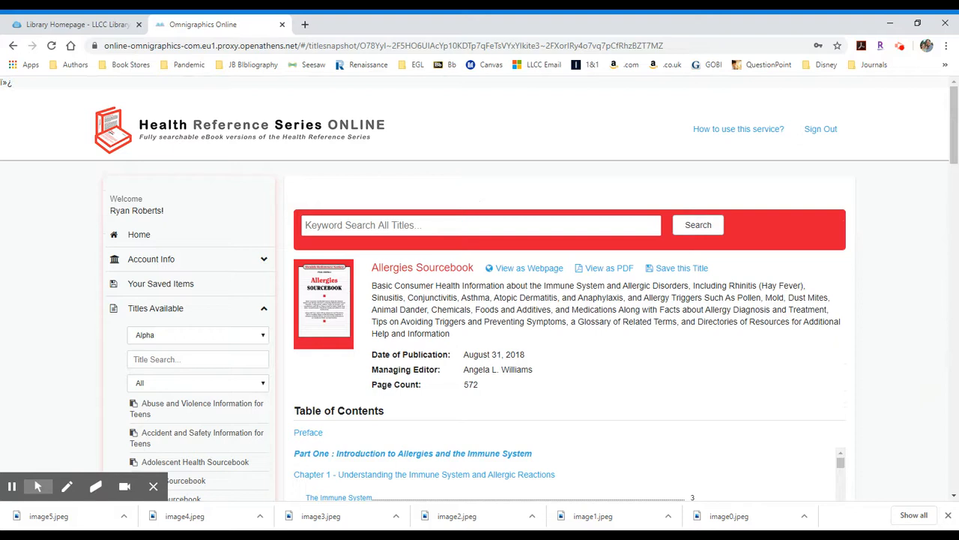
Search all titles for the keyword 'coronavirus'
text(coronavirus)
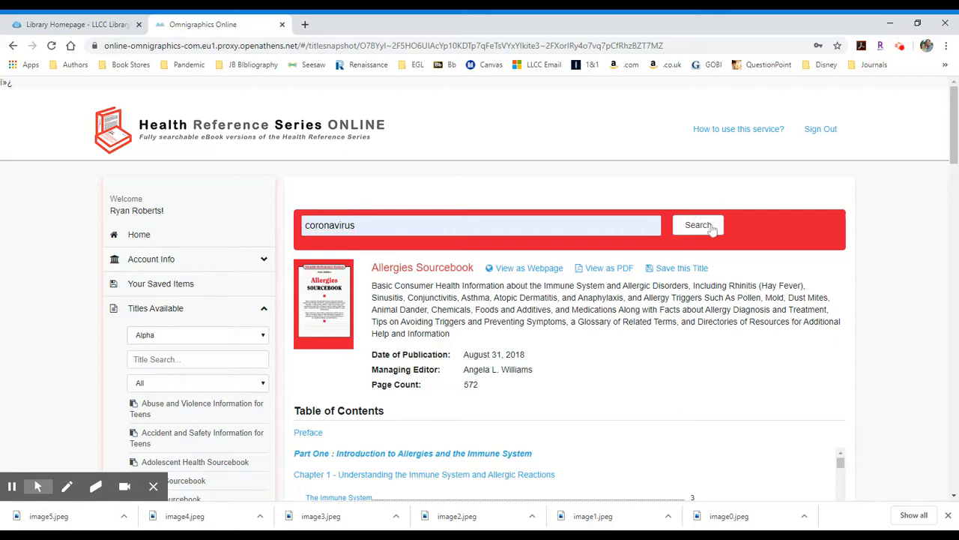
click(697, 225)
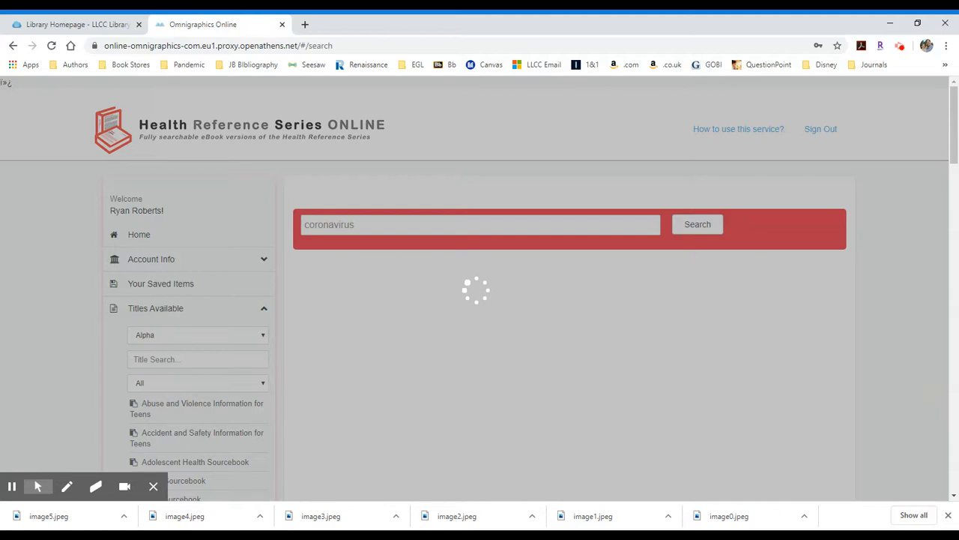
click(697, 225)
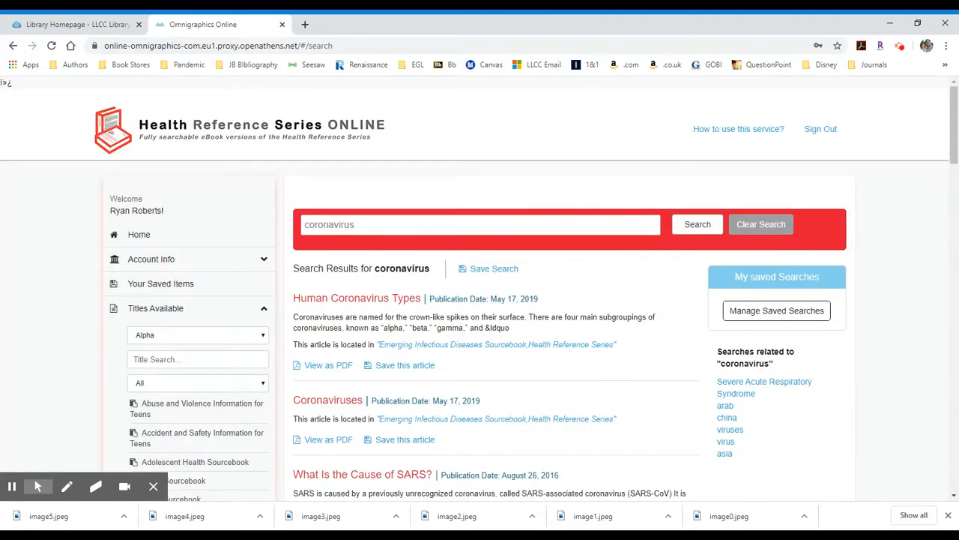
mouse_move(441, 388)
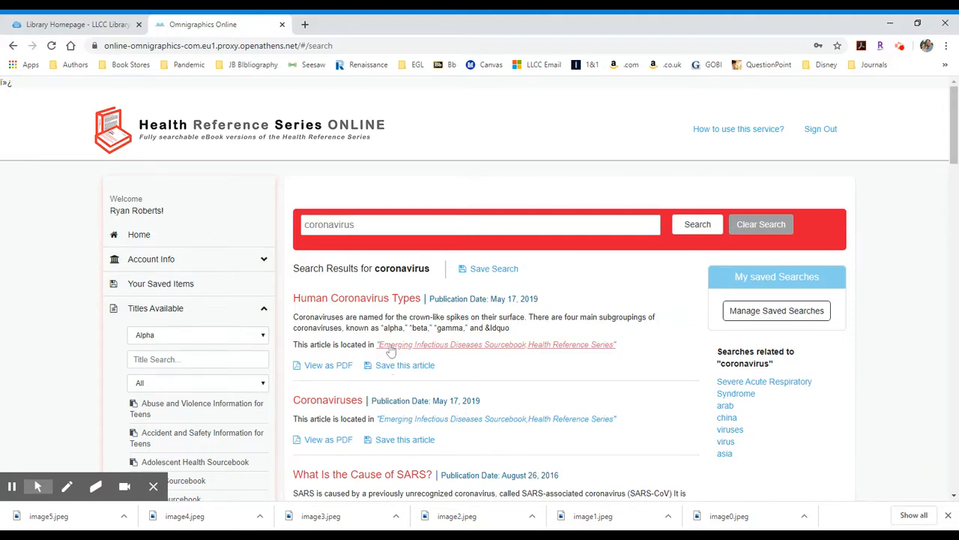
scroll(down, 3)
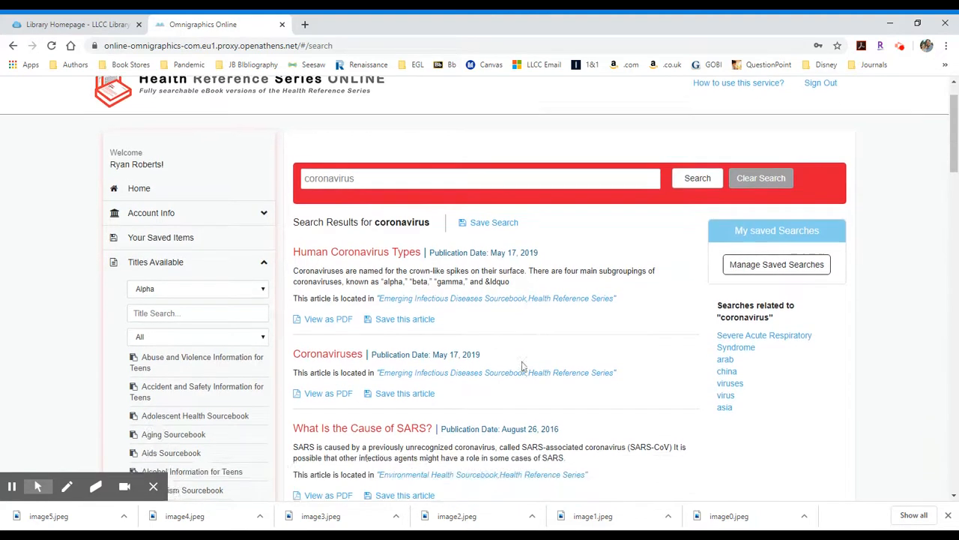
scroll(down, 3)
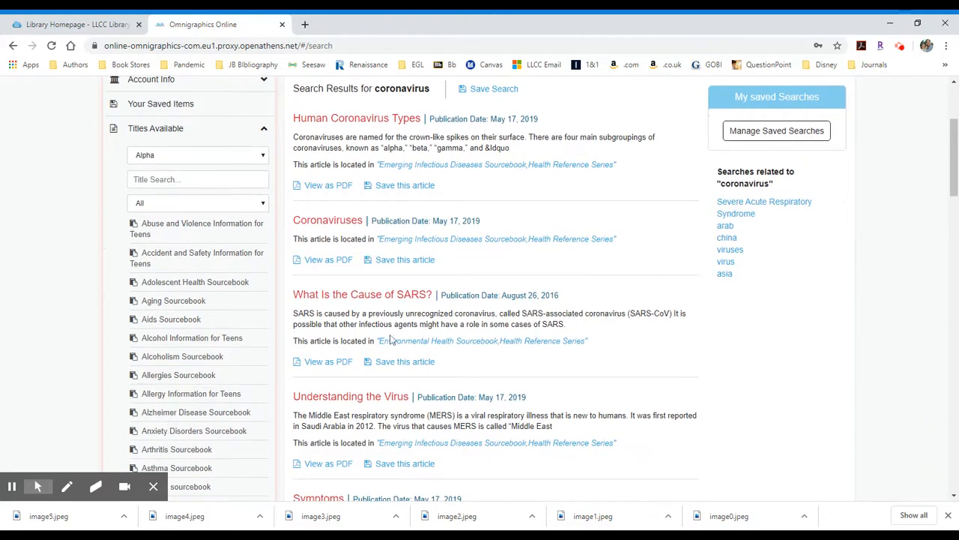
scroll(down, 3)
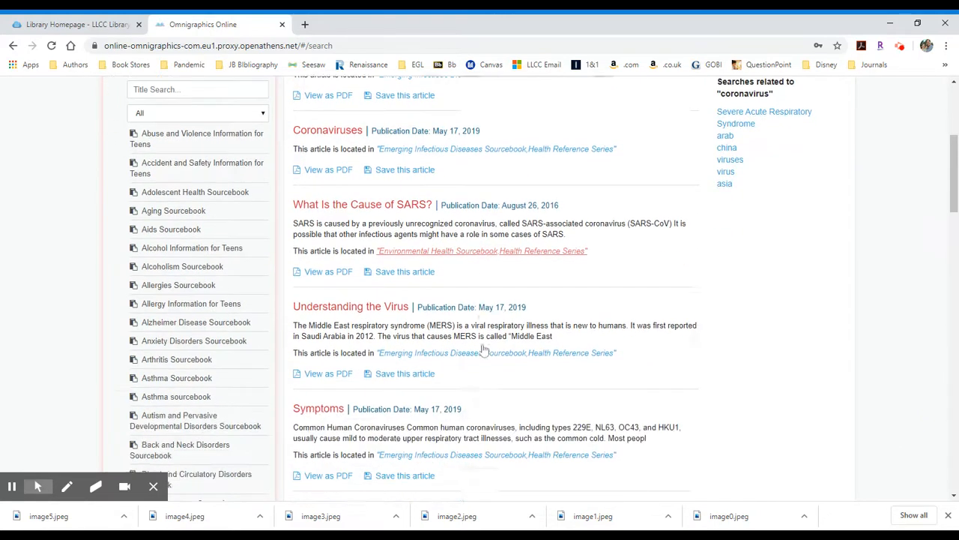
scroll(down, 3)
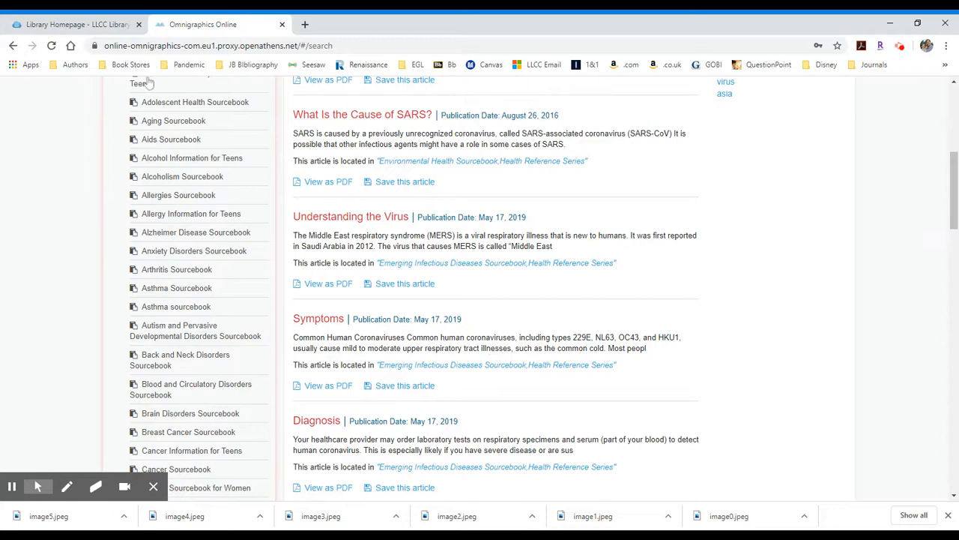
mouse_move(183, 342)
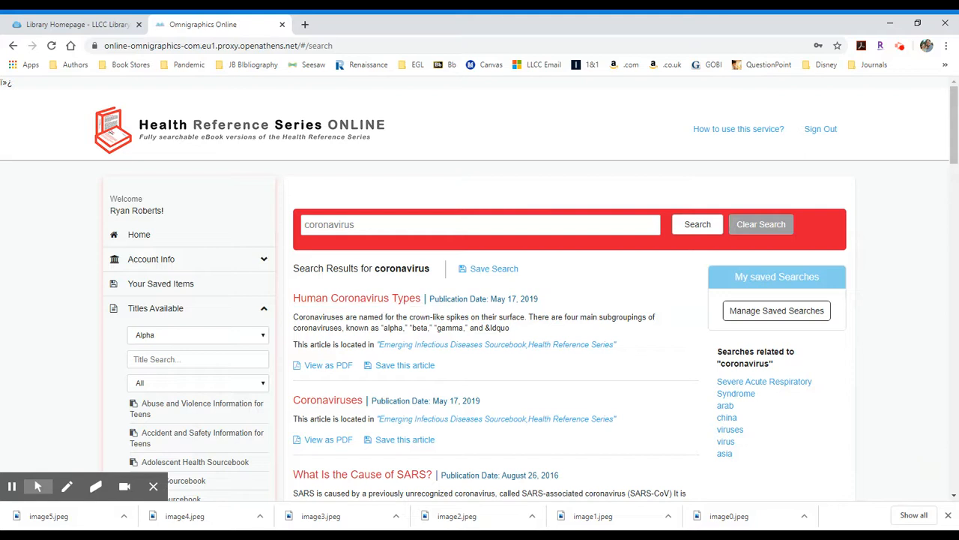
mouse_move(322, 306)
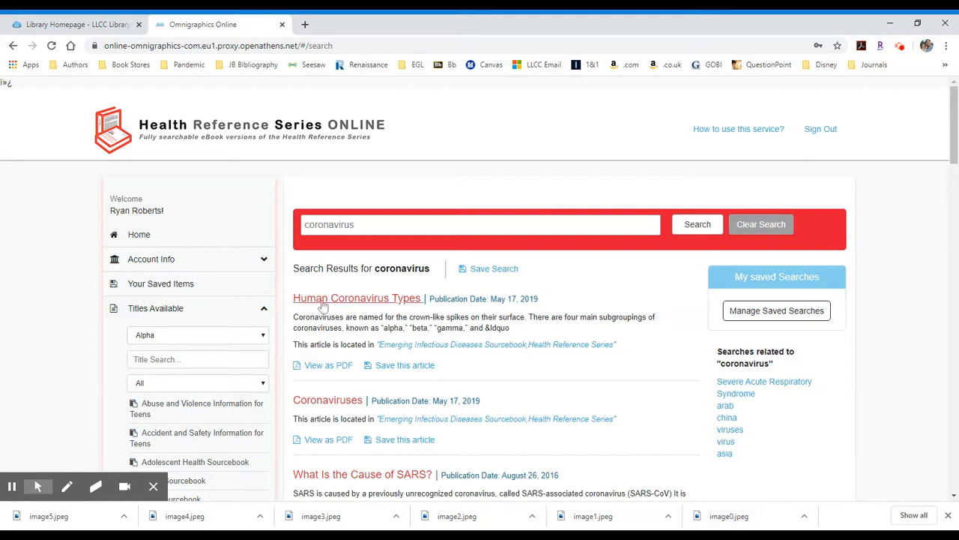
mouse_move(353, 307)
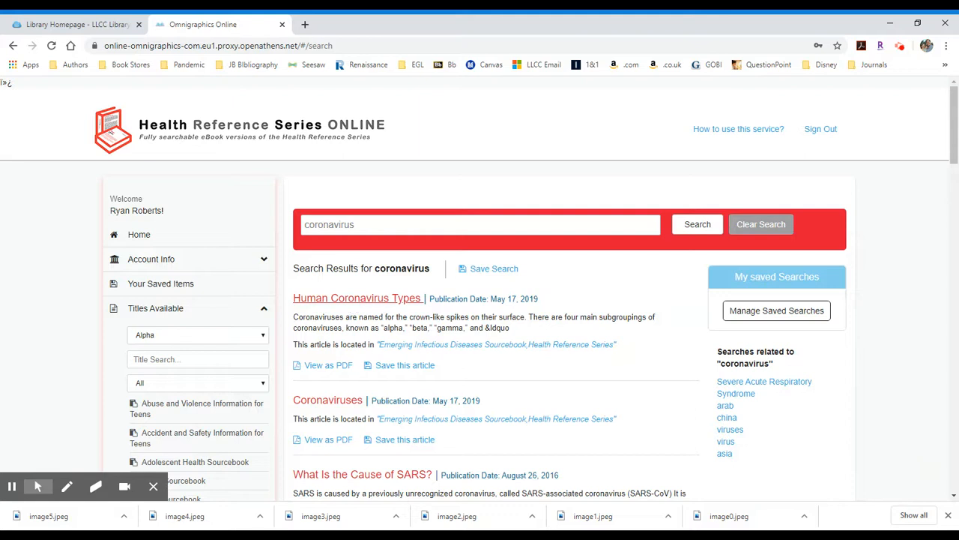
click(357, 297)
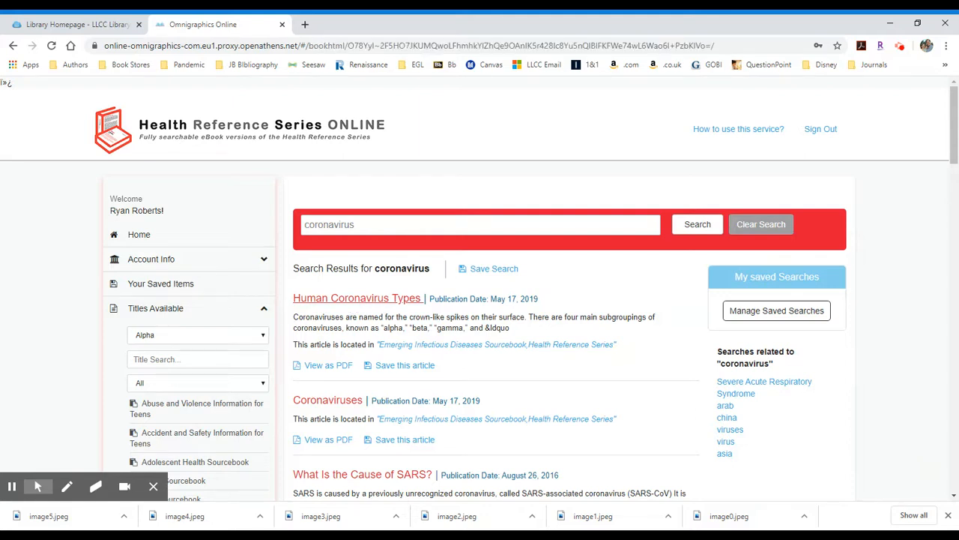
click(356, 297)
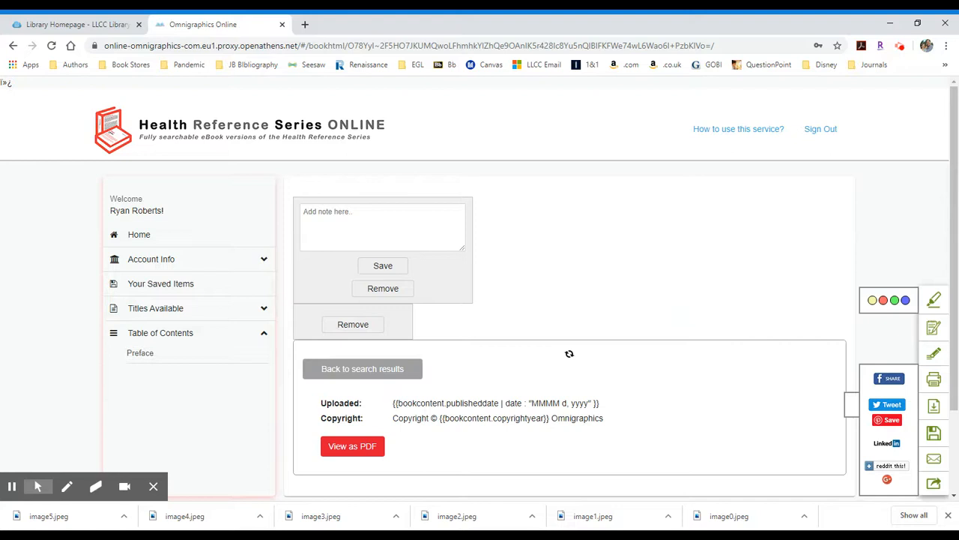
mouse_move(570, 354)
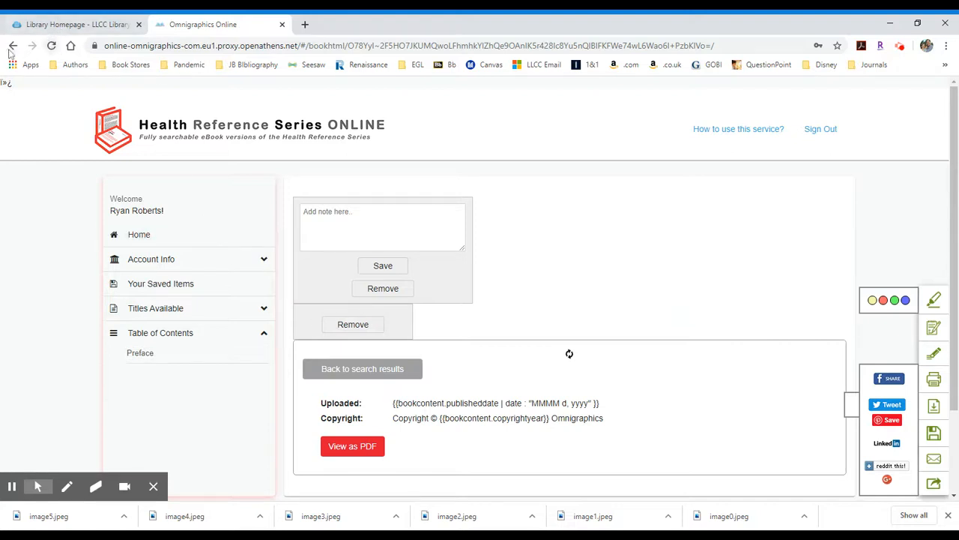
click(12, 45)
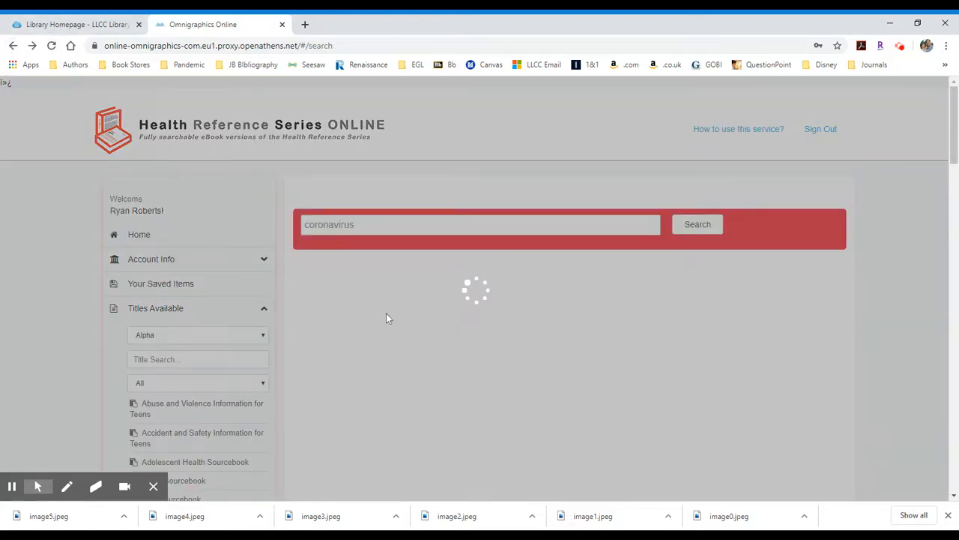
click(698, 225)
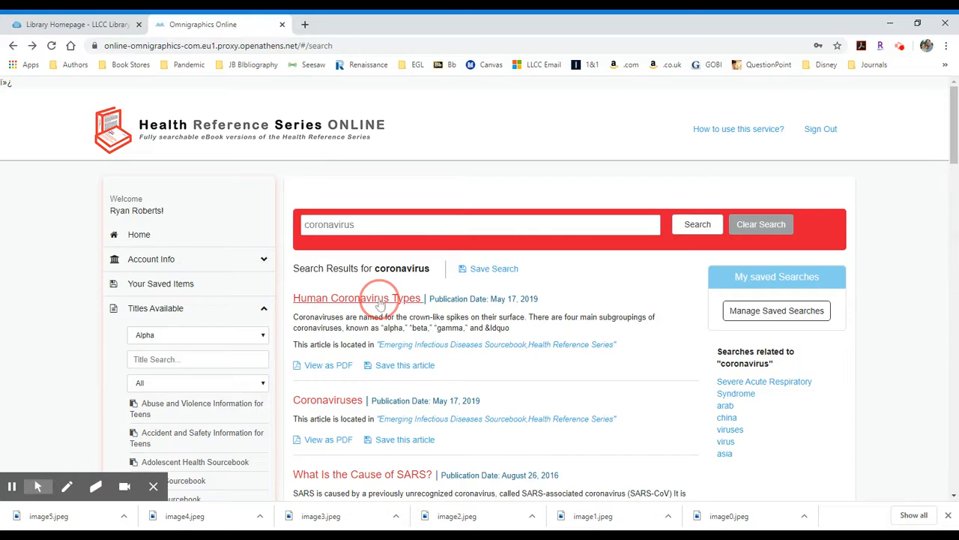
mouse_move(386, 324)
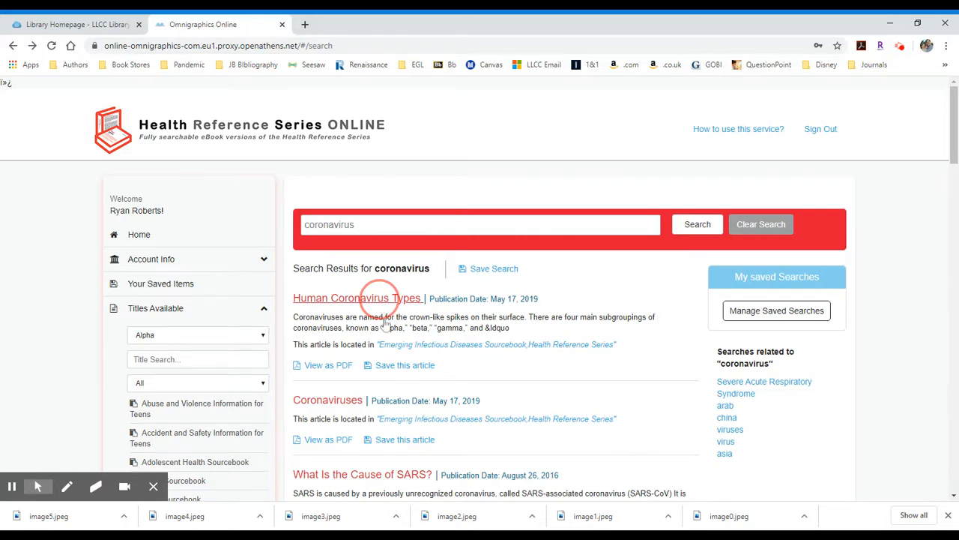
click(357, 297)
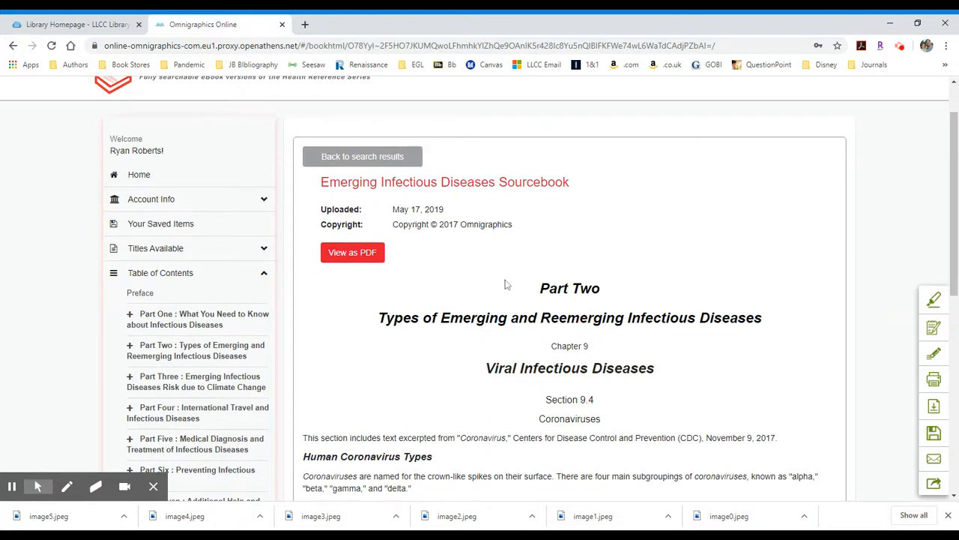
mouse_move(602, 309)
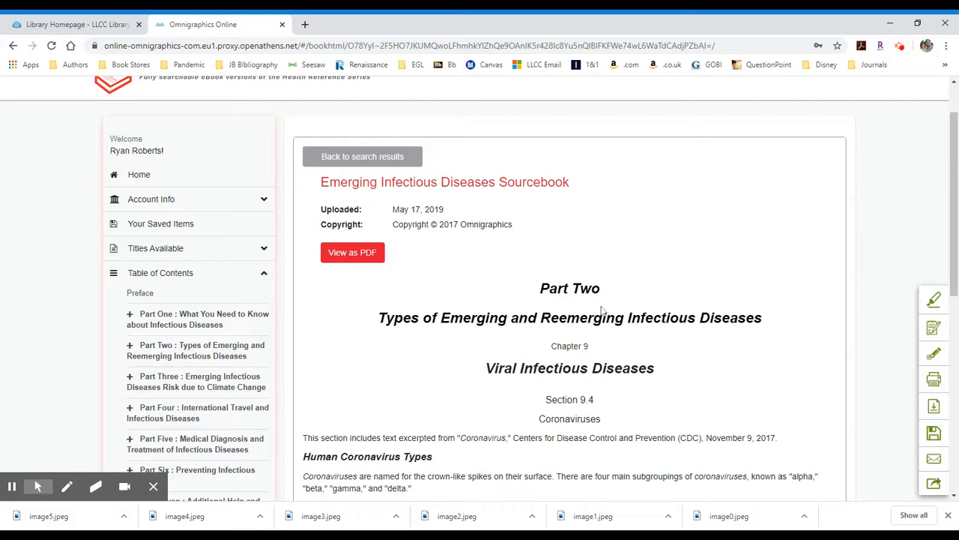
mouse_move(552, 252)
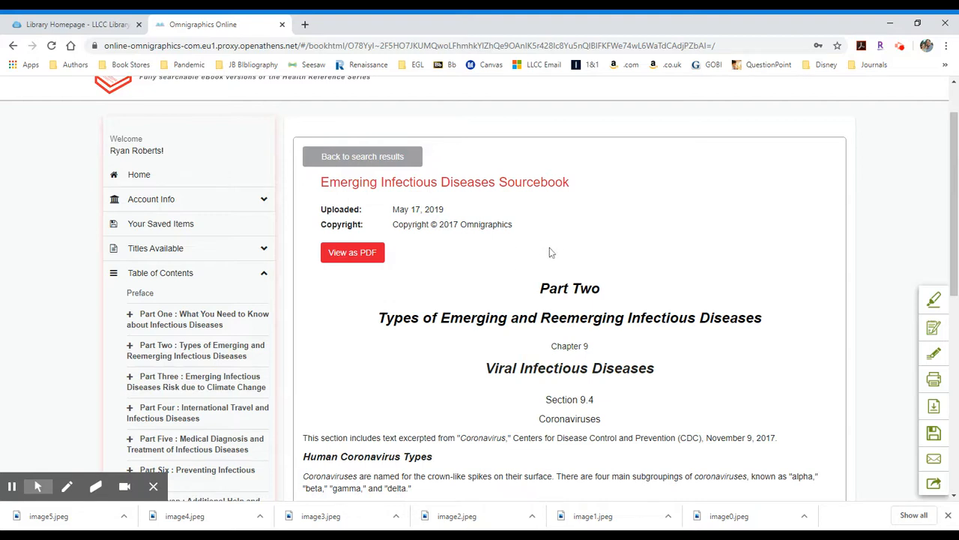
Scroll the Human Coronavirus Types article down to its common coronaviruses list
scroll(down, 3)
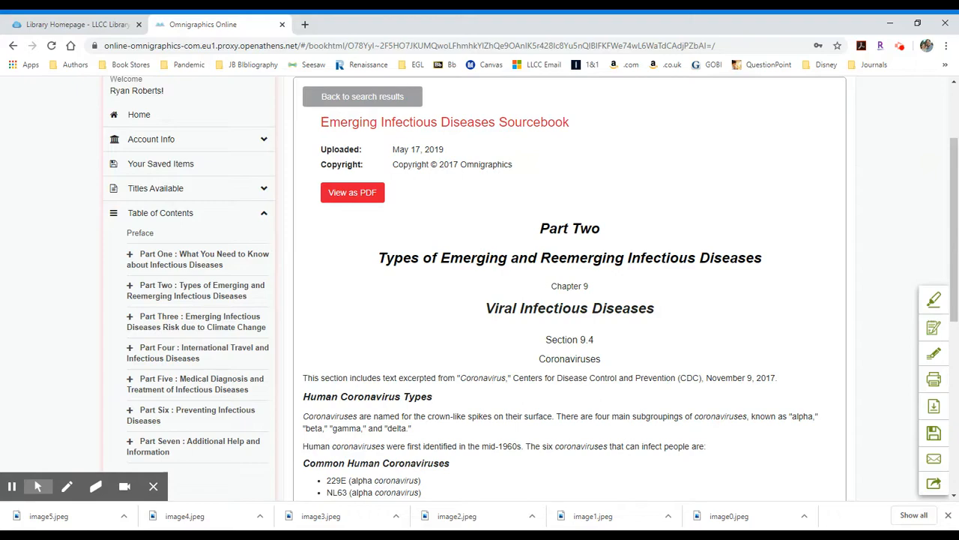
scroll(down, 3)
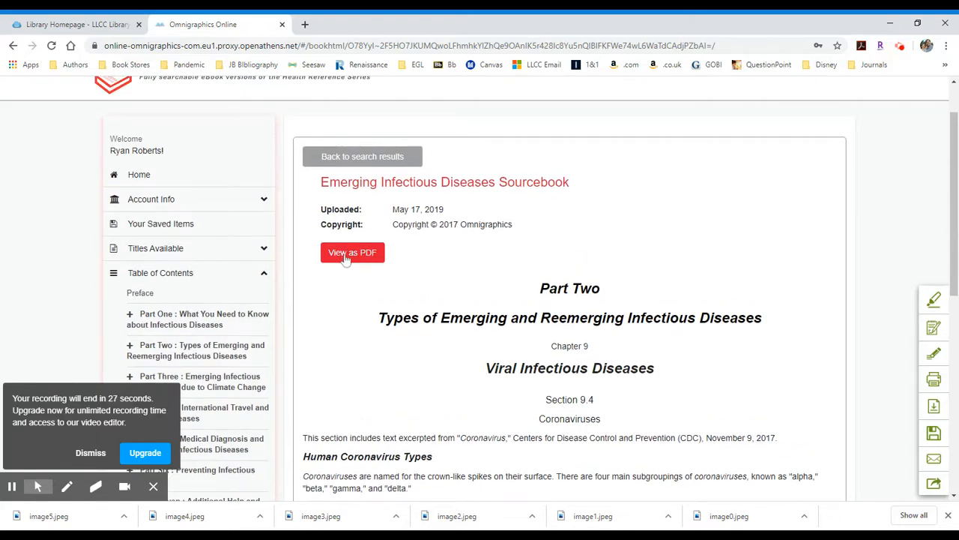
mouse_move(934, 353)
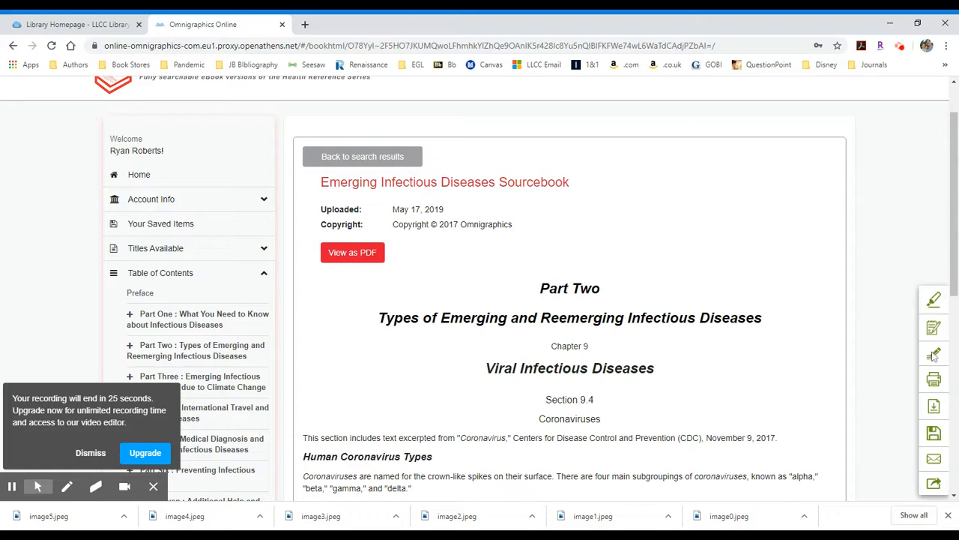
mouse_move(934, 354)
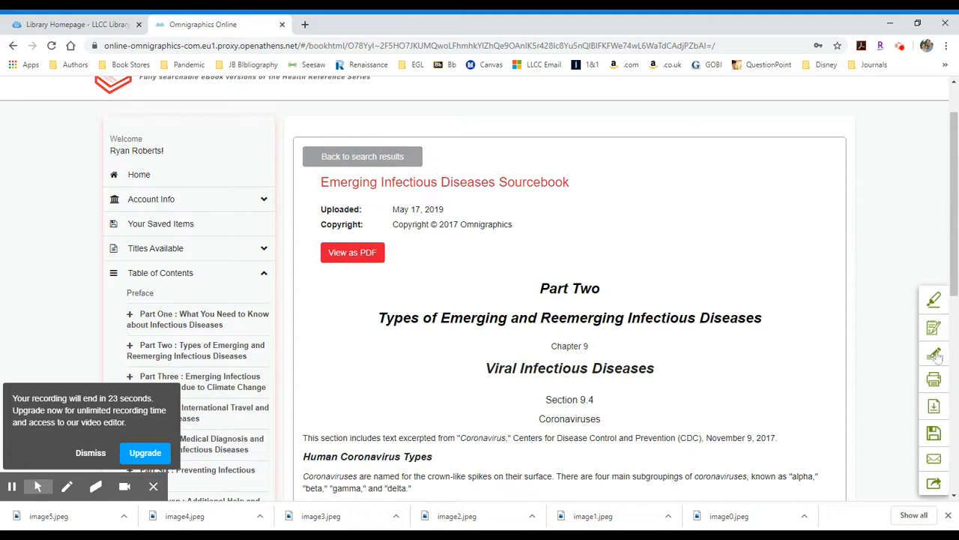
click(934, 355)
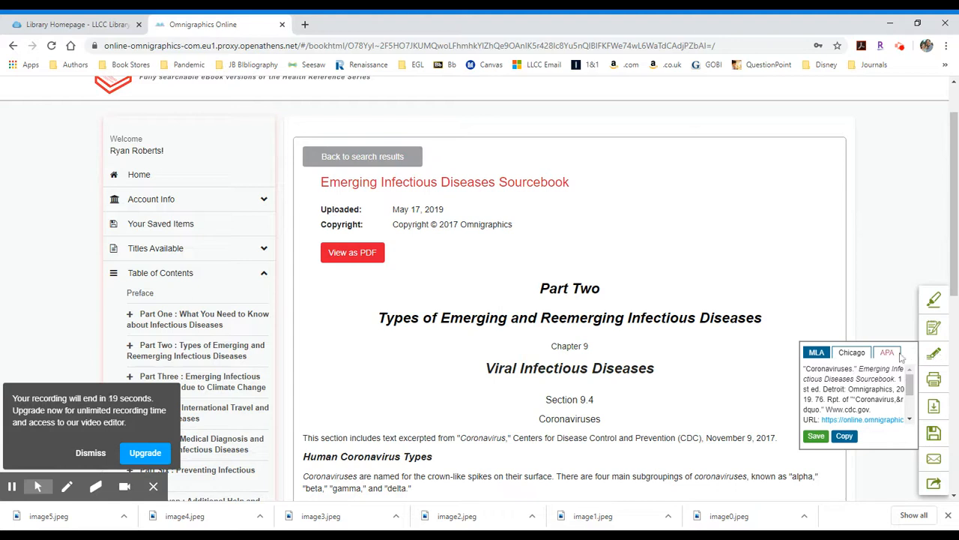
click(815, 351)
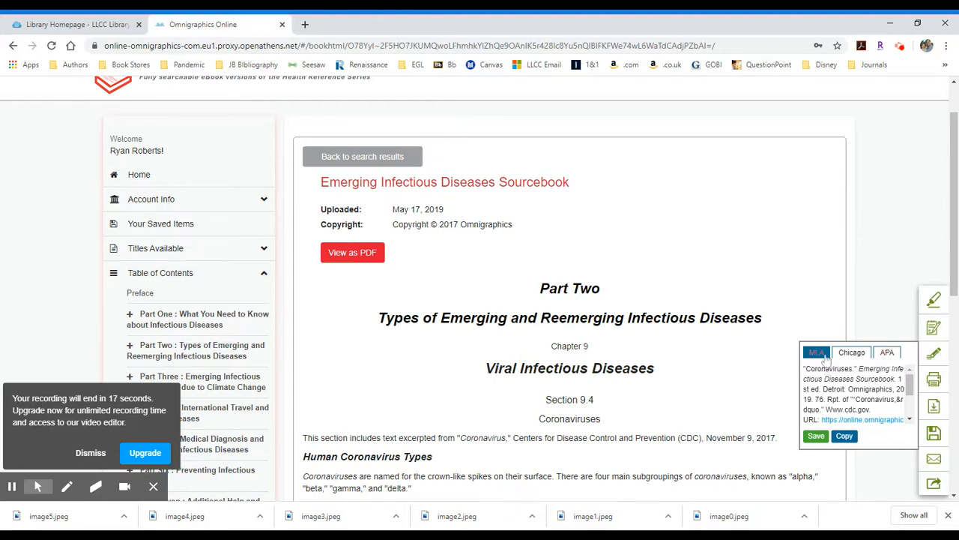
click(887, 350)
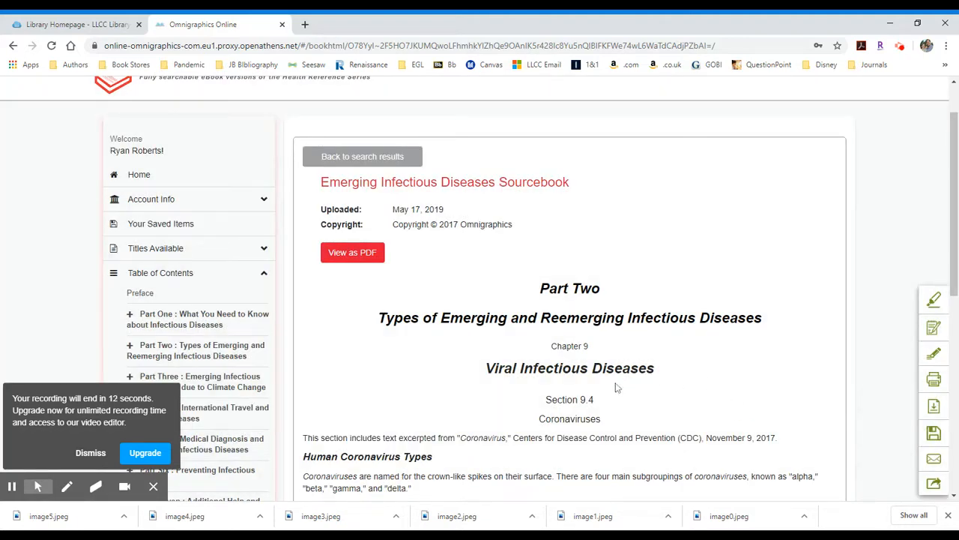
mouse_move(399, 333)
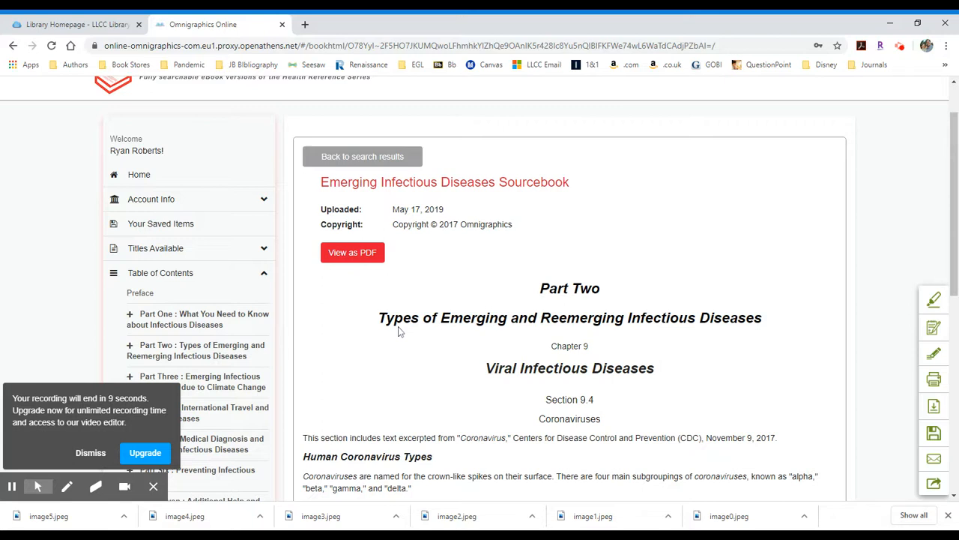